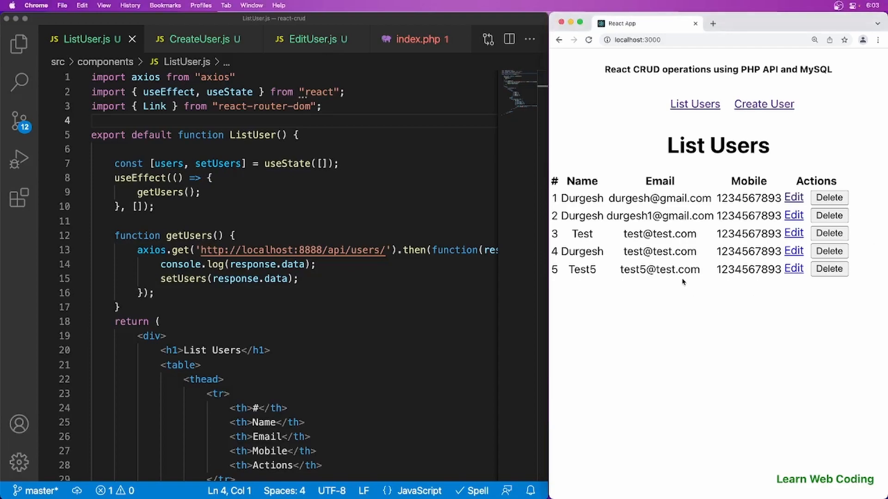
{"action": "mouse_move", "coordinate": [588, 197]}
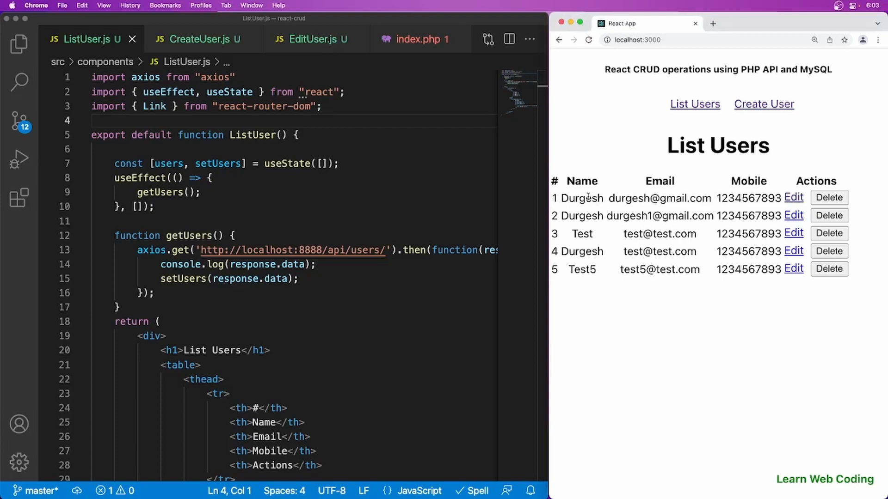
{"action": "mouse_move", "coordinate": [681, 246]}
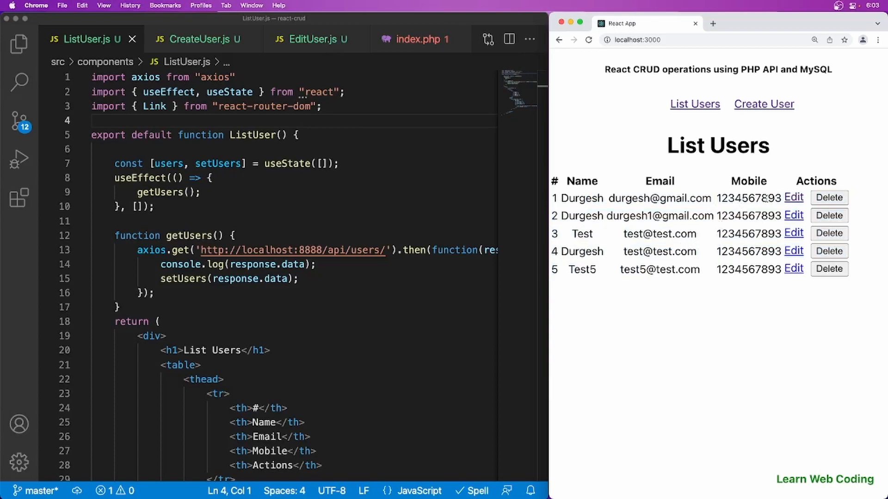
Try the Edit, Create User and List Users links, then reopen /user/1/edit with the console open
{"action": "left_click", "coordinate": [793, 197]}
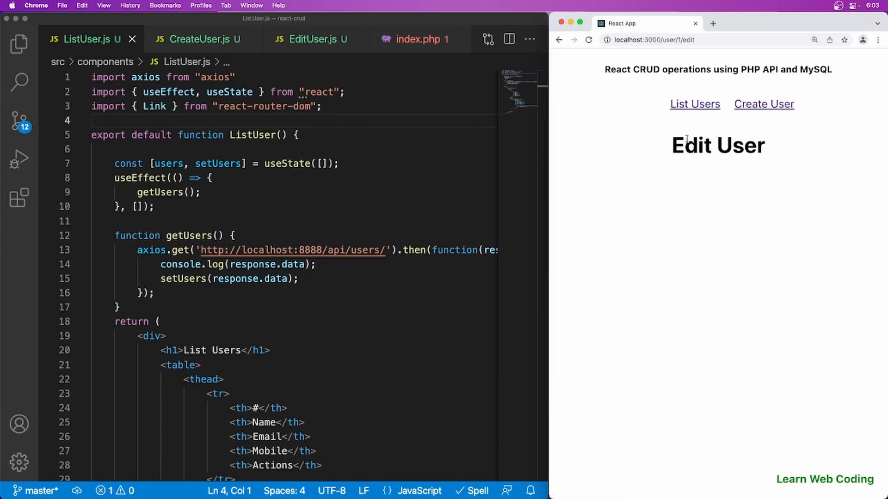
{"action": "left_click", "coordinate": [671, 40]}
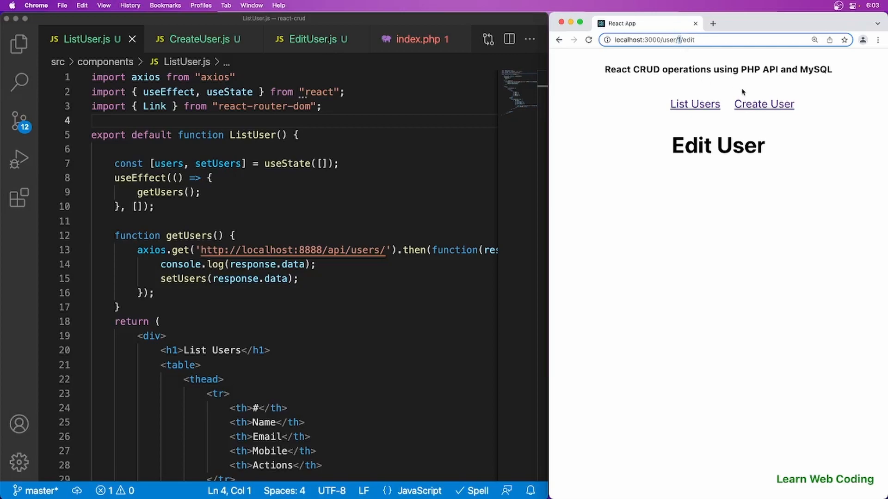
{"action": "left_click", "coordinate": [763, 103]}
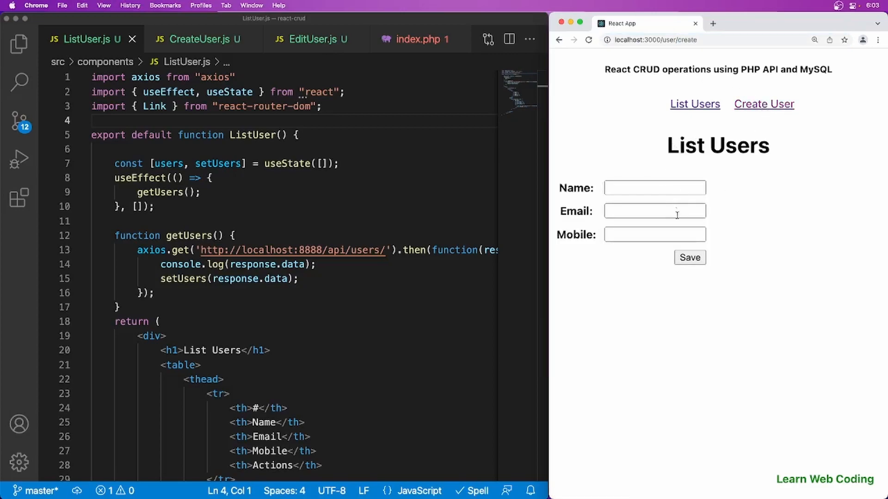
{"action": "mouse_move", "coordinate": [667, 204]}
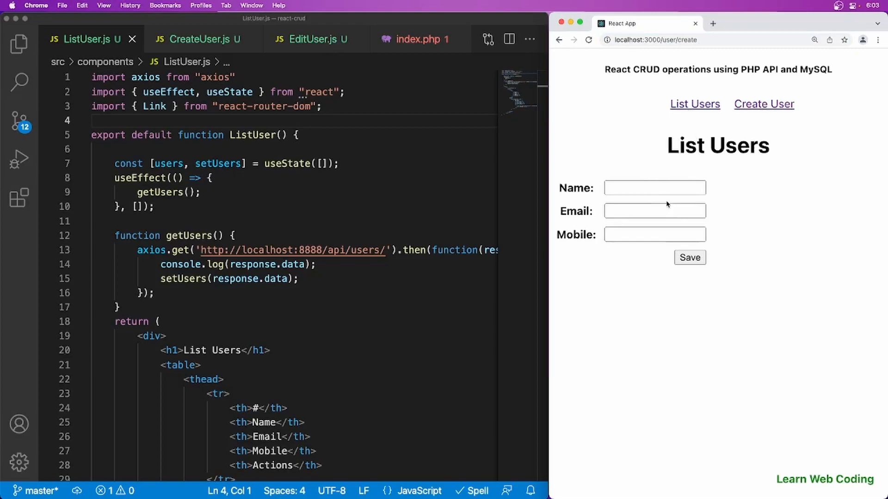
{"action": "left_click", "coordinate": [694, 103]}
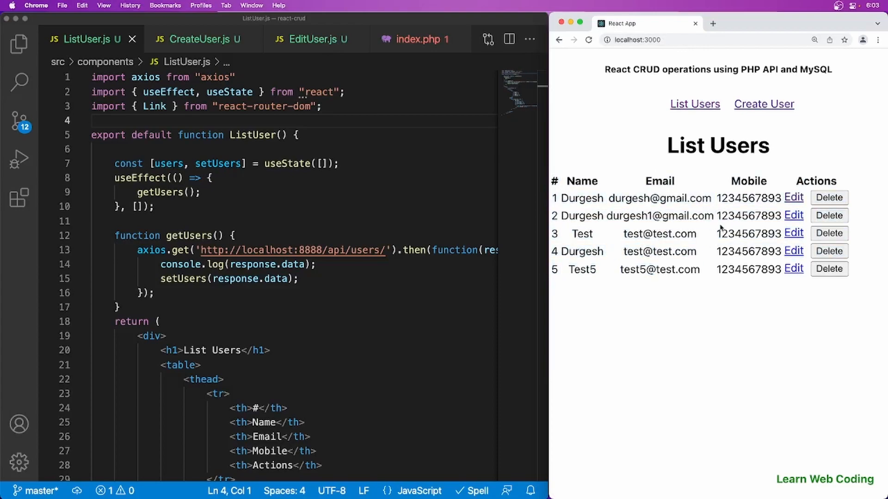
{"action": "mouse_move", "coordinate": [262, 194]}
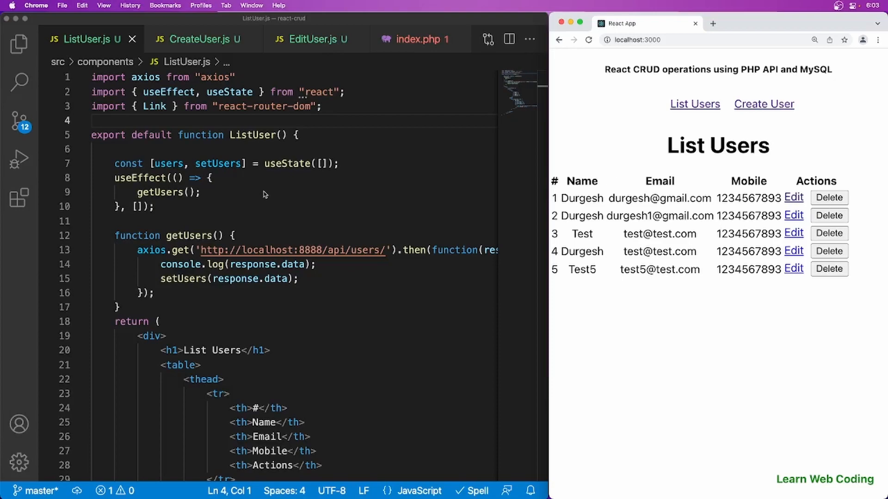
{"action": "left_click", "coordinate": [793, 197]}
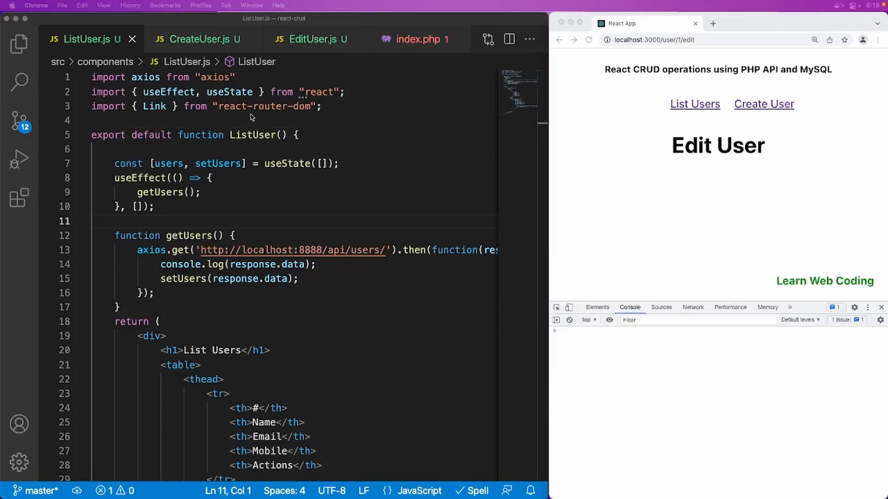
Change the EditUser.js page heading to 'Edit user'
{"action": "left_click", "coordinate": [201, 39]}
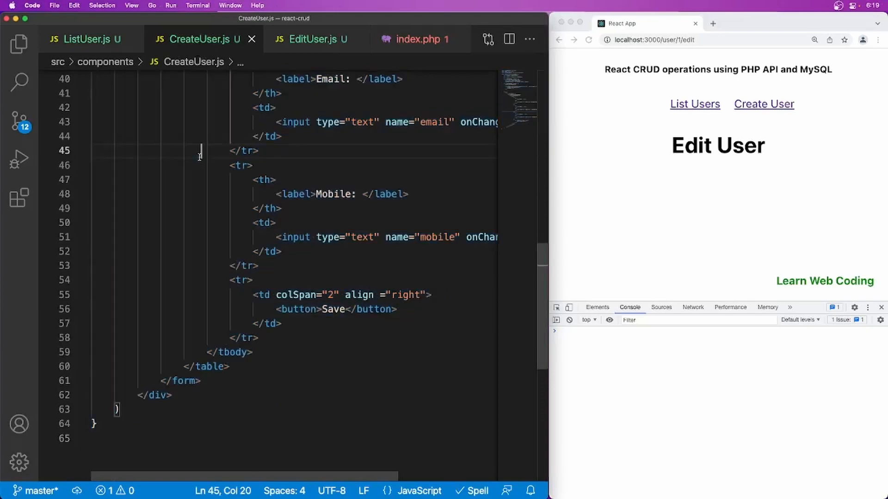
{"action": "left_click", "coordinate": [310, 39]}
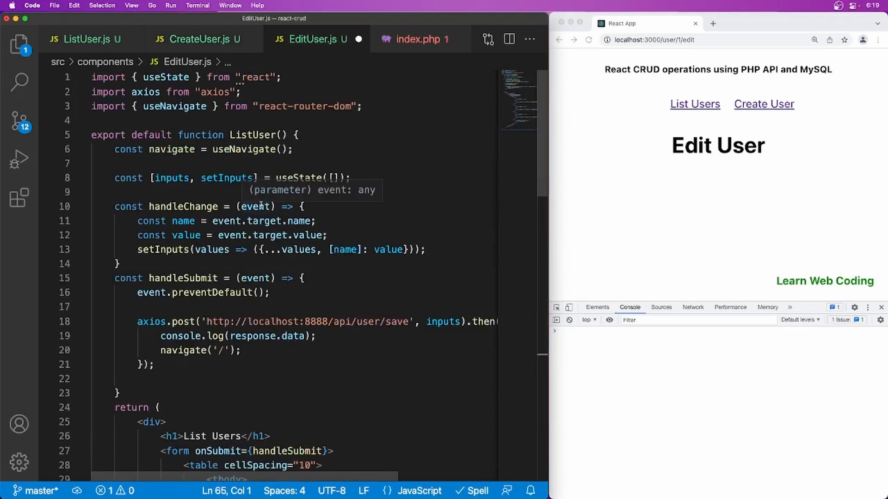
{"action": "scroll", "scroll_direction": "down", "scroll_amount": 3}
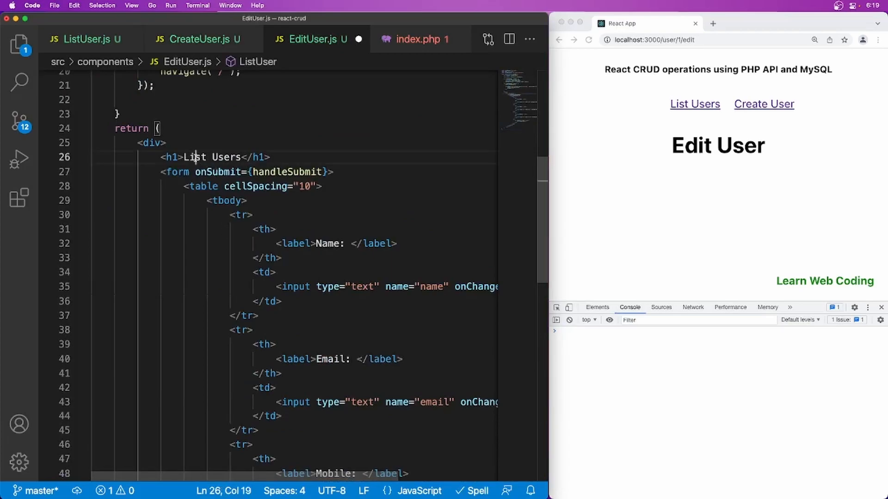
{"action": "double_click", "coordinate": [214, 157]}
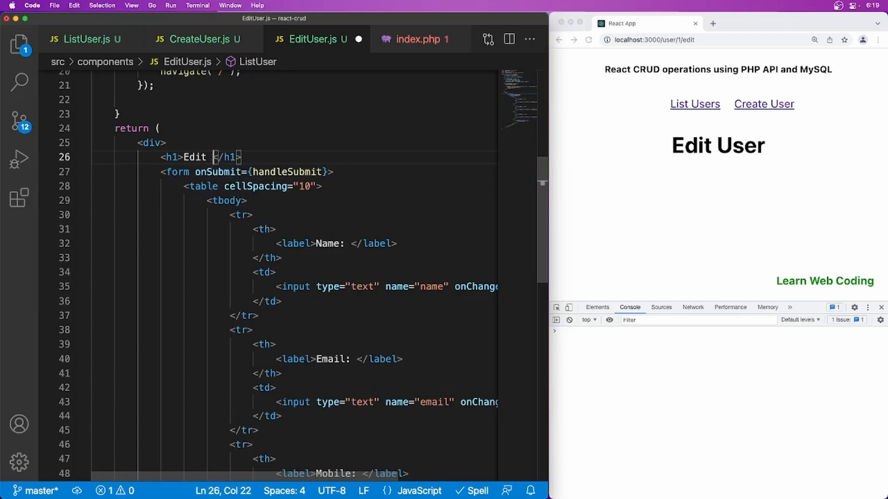
{"action": "type", "text": "user"}
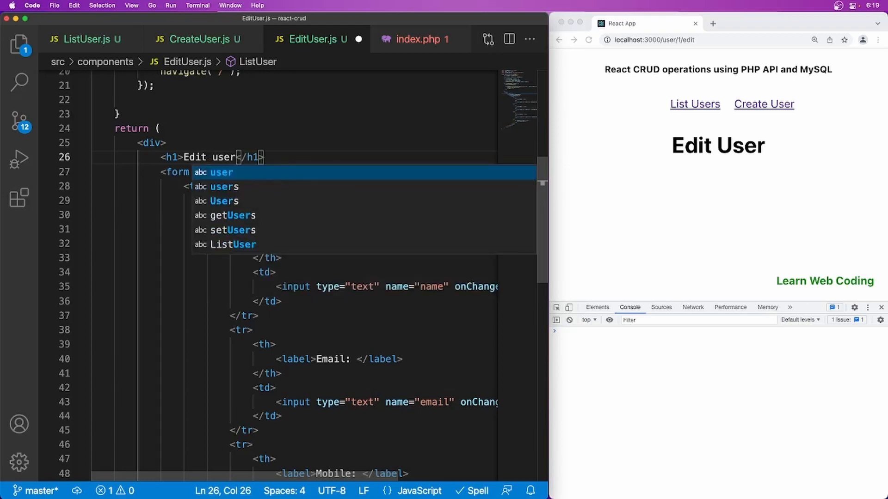
Change the CreateUser.js heading to 'Create user' and check both pages in Chrome
{"action": "left_click", "coordinate": [202, 38]}
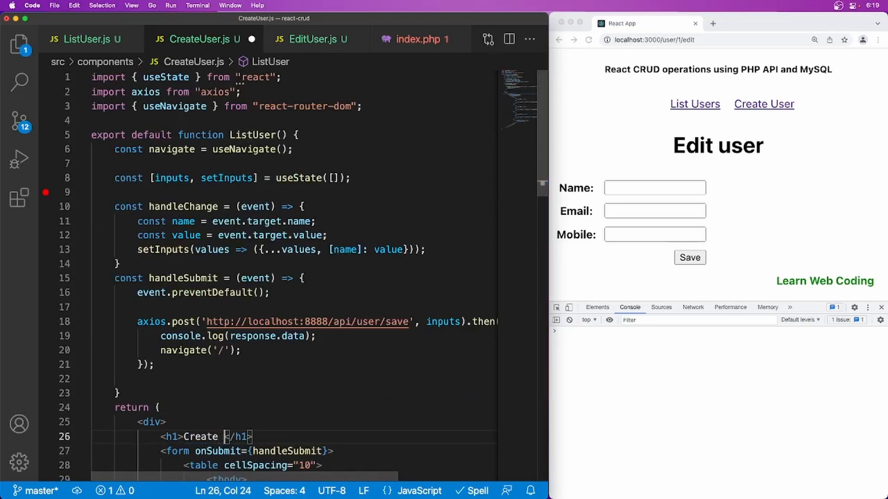
{"action": "type", "text": "user"}
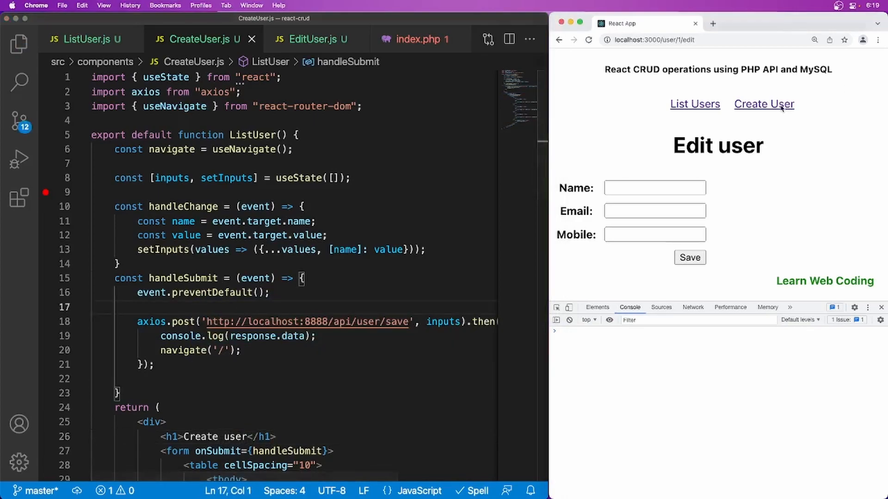
{"action": "left_click", "coordinate": [694, 104]}
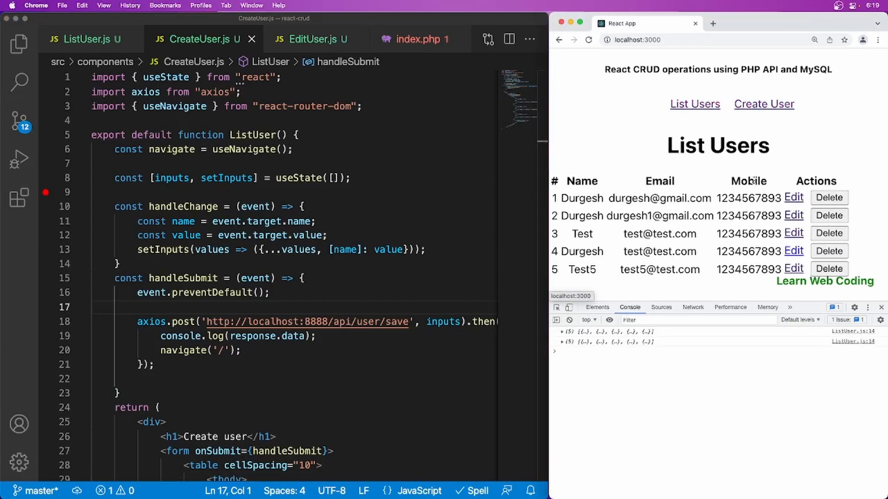
{"action": "left_click", "coordinate": [794, 197]}
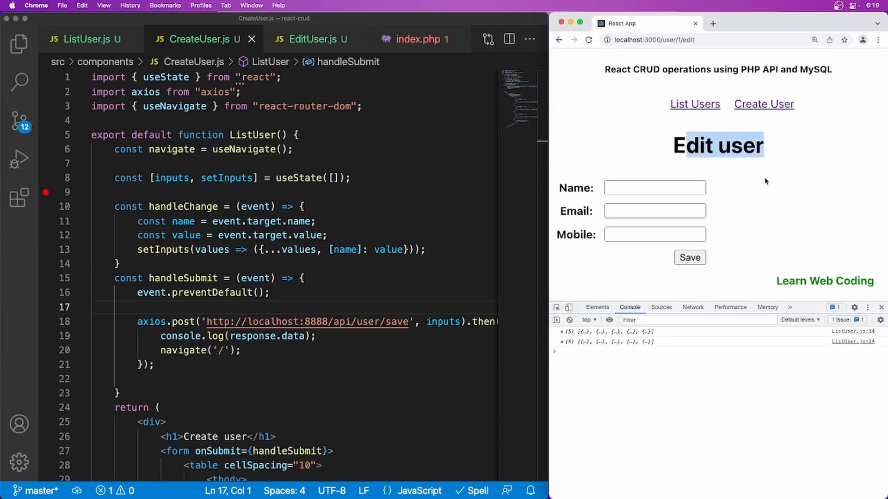
{"action": "left_click", "coordinate": [654, 187]}
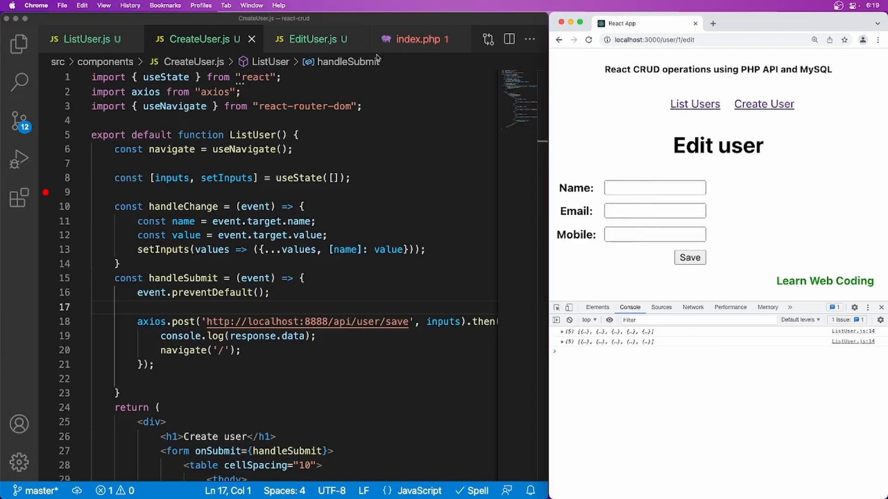
Paste ListUser.js's useEffect/getUsers block into EditUser.js and add useEffect to the react import
{"action": "left_click", "coordinate": [85, 38]}
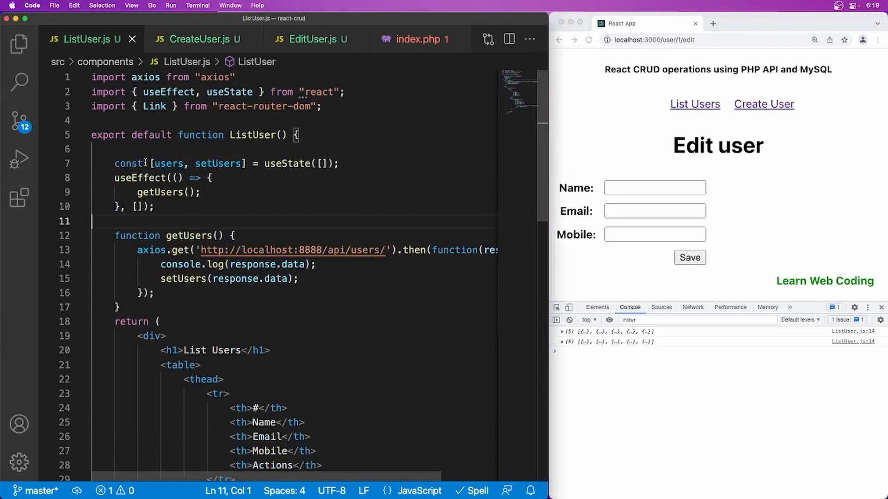
{"action": "mouse_move", "coordinate": [136, 178]}
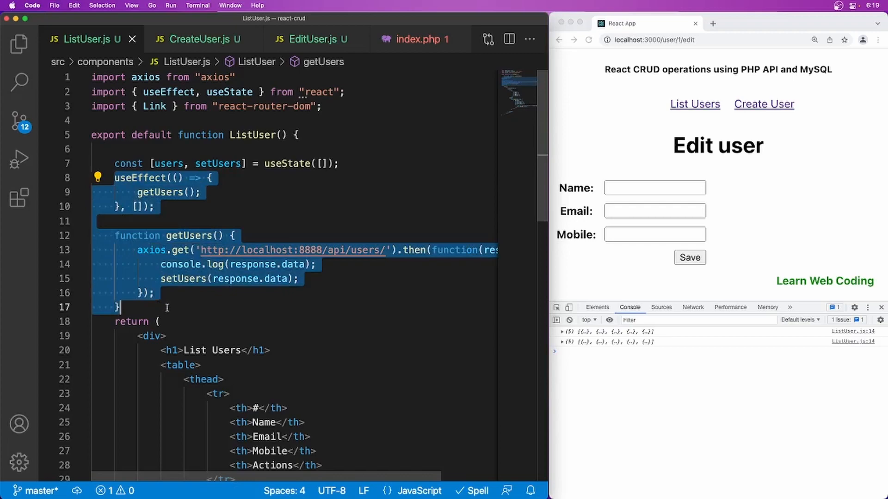
{"action": "left_click", "coordinate": [310, 39]}
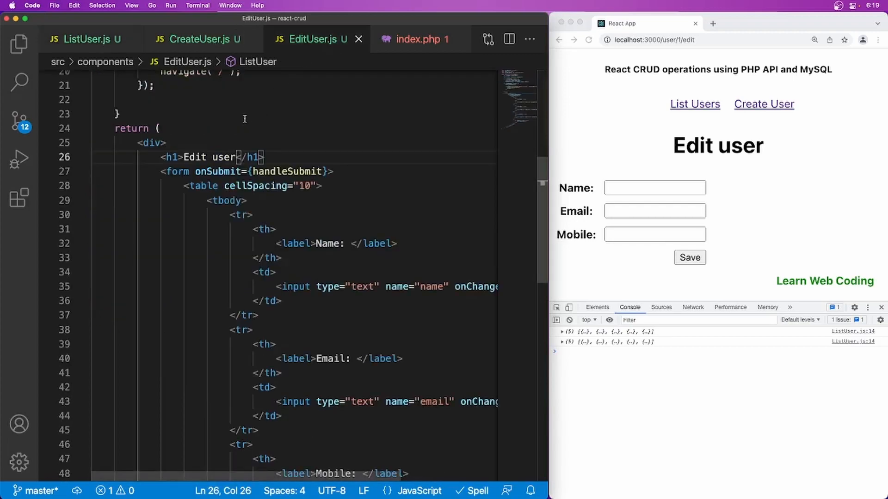
{"action": "scroll", "scroll_direction": "up", "scroll_amount": 3}
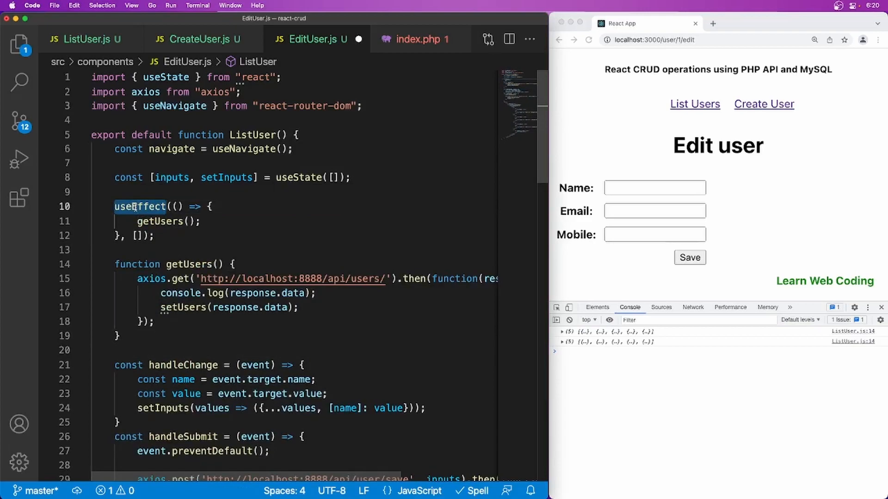
{"action": "left_click", "coordinate": [166, 78]}
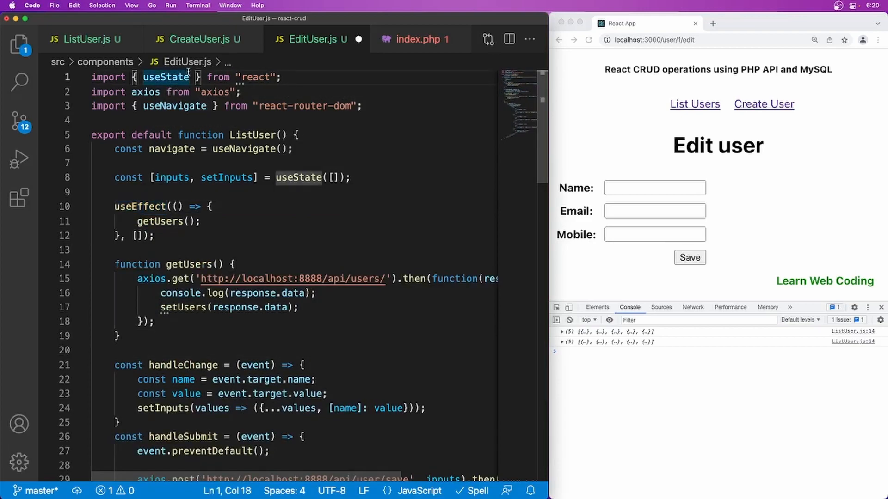
{"action": "type", "text": ", useEffect"}
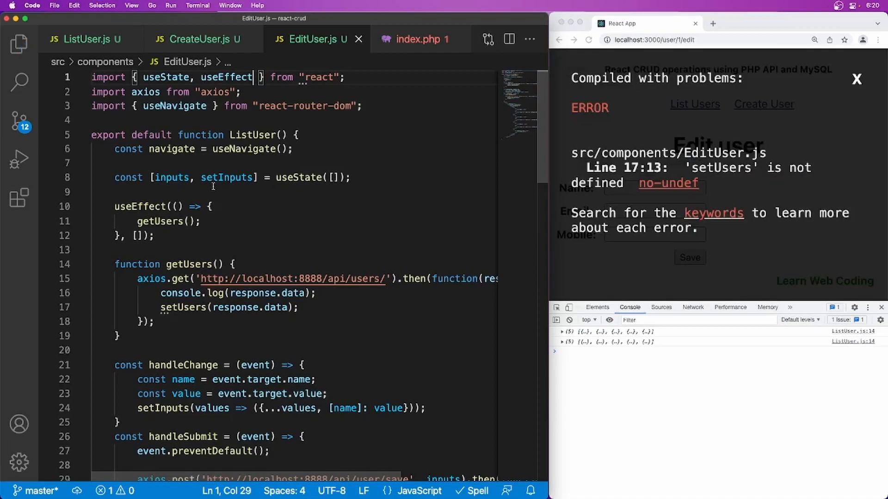
Append the id to the fetch URL and add const {id} = useParams(); in EditUser.js
{"action": "left_click", "coordinate": [154, 221]}
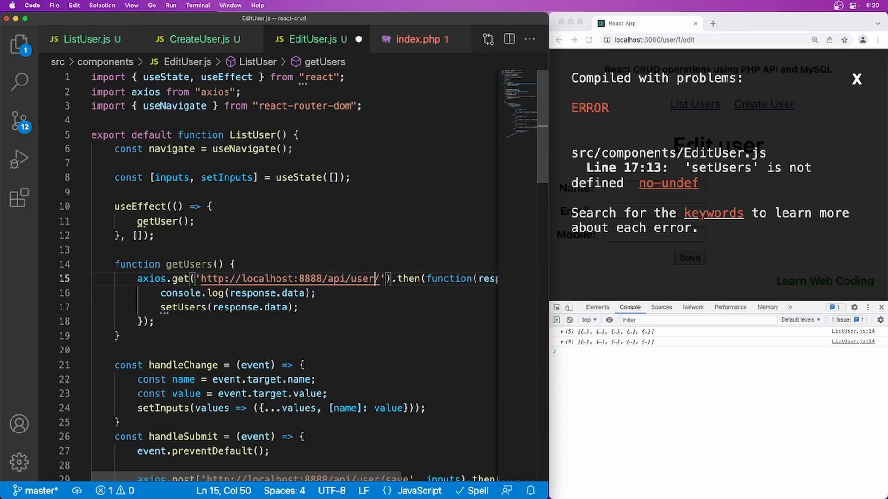
{"action": "type", "text": "/{}"}
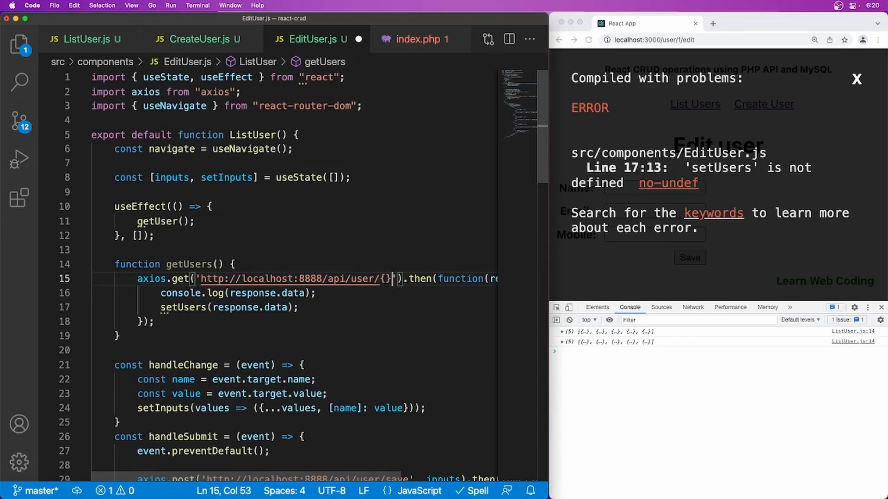
{"action": "type", "text": "id"}
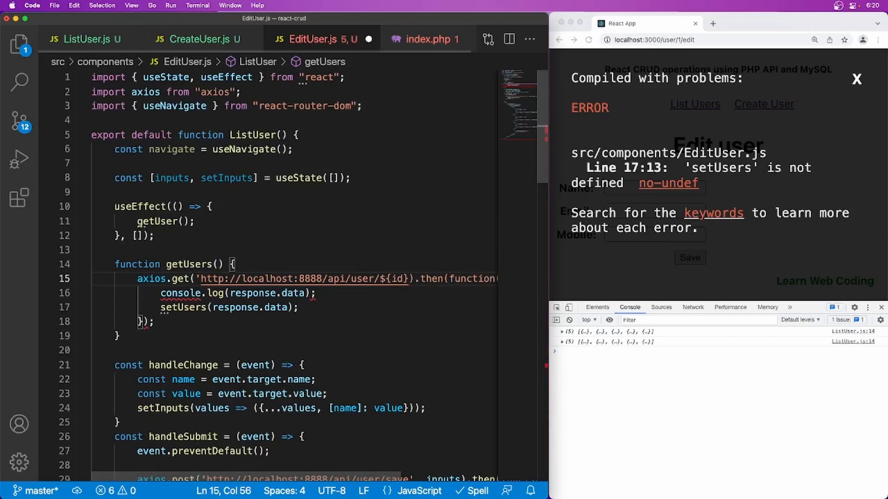
{"action": "left_click", "coordinate": [199, 279]}
{"action": "type", "text": ", useParams"}
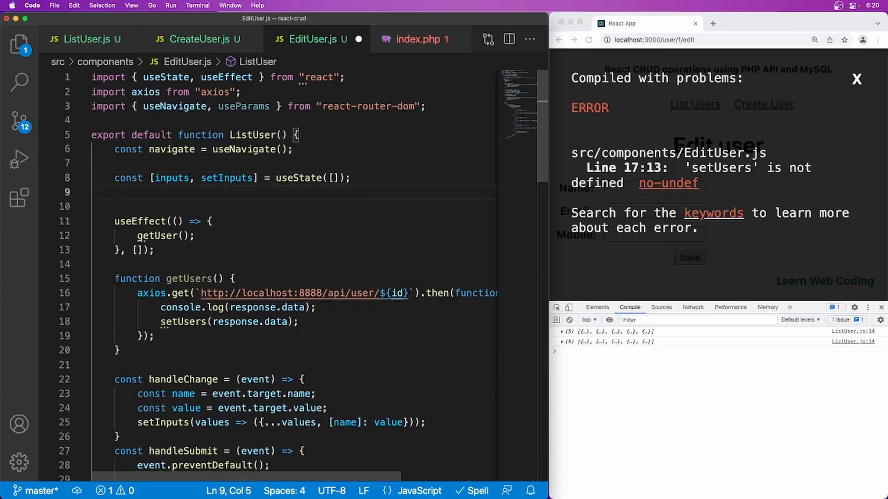
{"action": "type", "text": "const"}
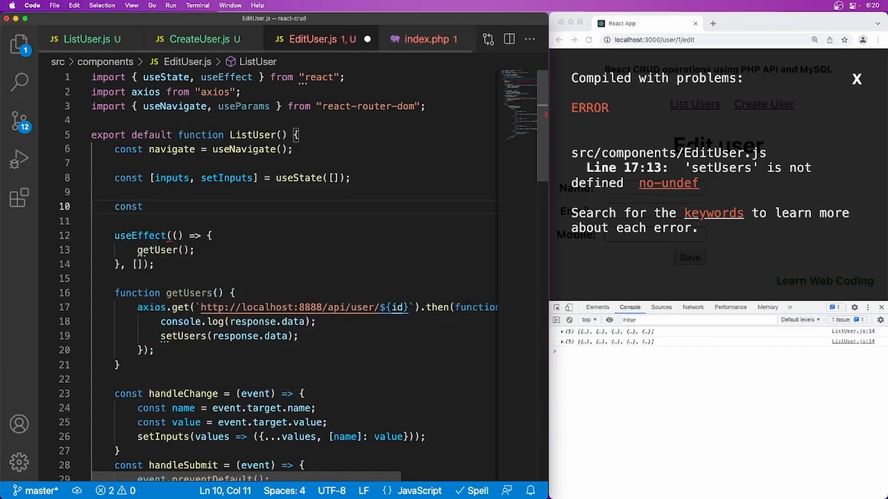
{"action": "type", "text": "{id} = us"}
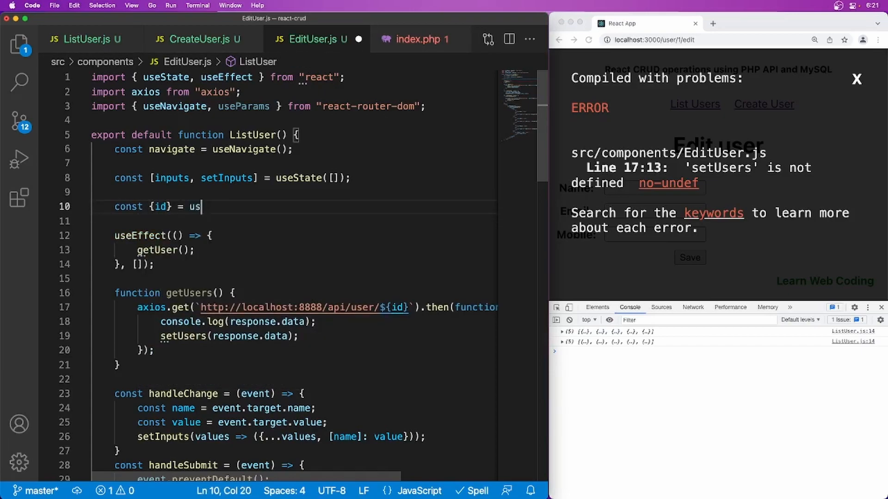
{"action": "type", "text": "="}
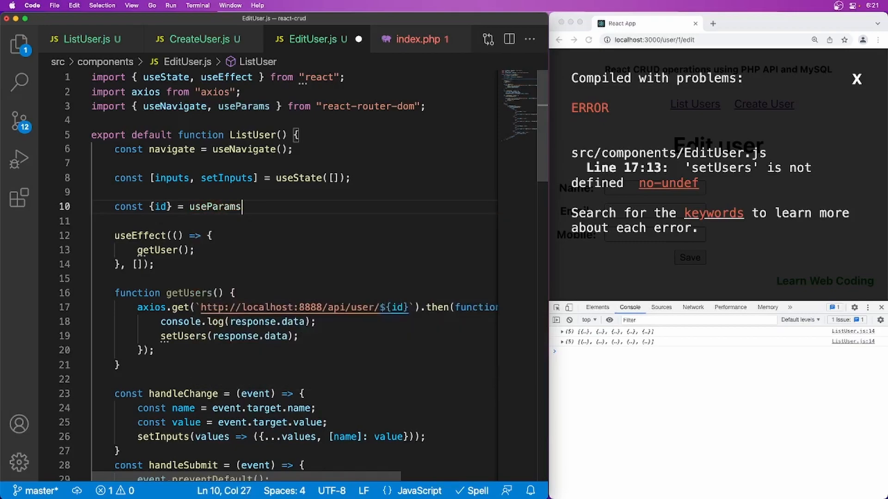
{"action": "type", "text": "();"}
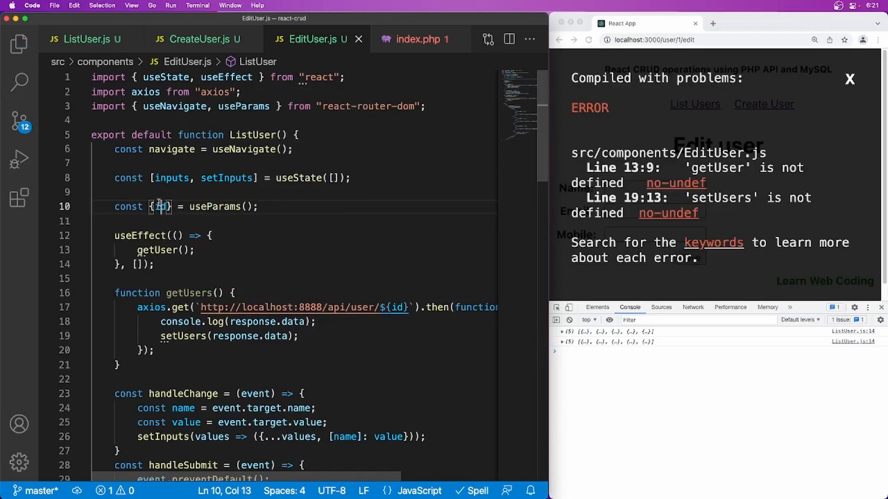
Rename getUsers to getUser, replace setUsers with setInputs, and clear the browser console
{"action": "left_click", "coordinate": [212, 293]}
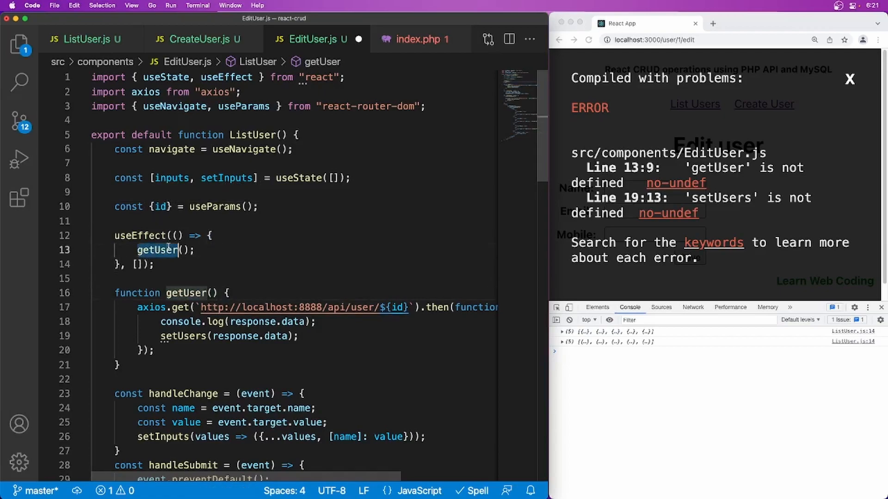
{"action": "left_click", "coordinate": [385, 308]}
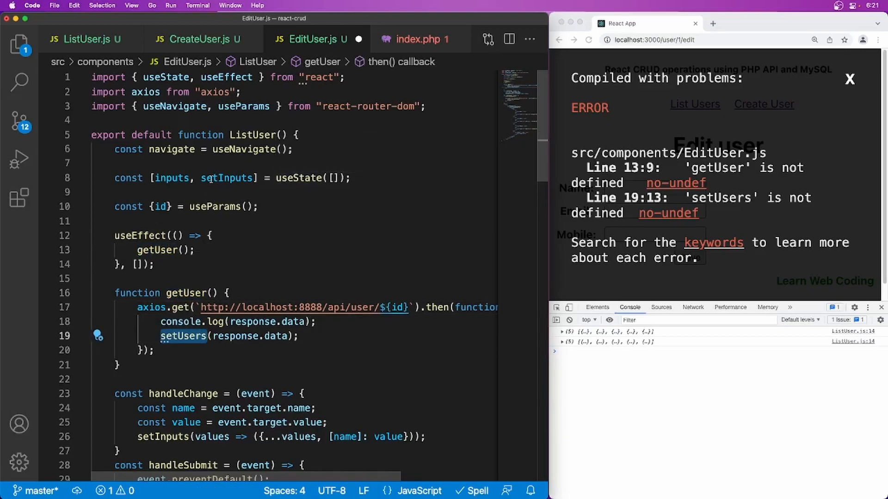
{"action": "double_click", "coordinate": [172, 177]}
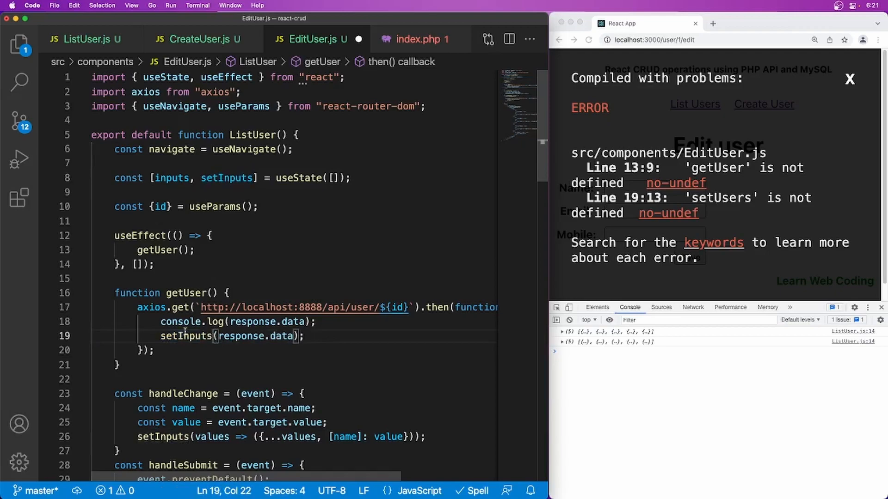
{"action": "left_click", "coordinate": [849, 78]}
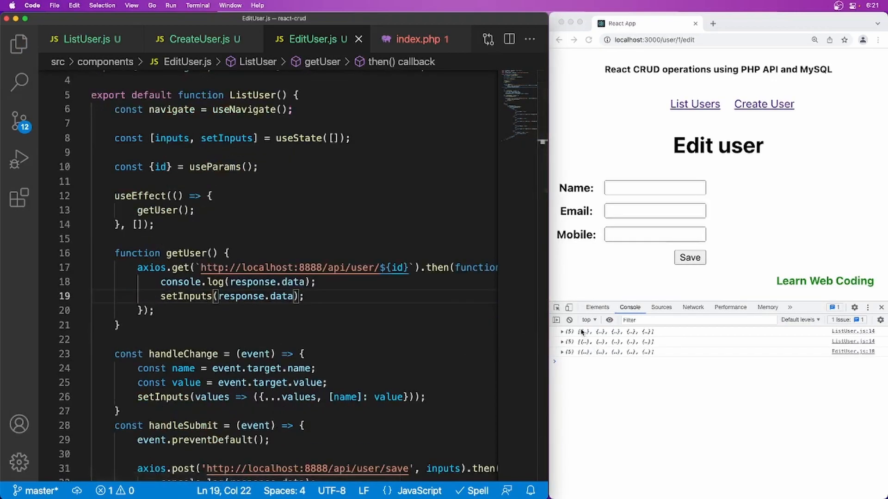
{"action": "left_click", "coordinate": [570, 320]}
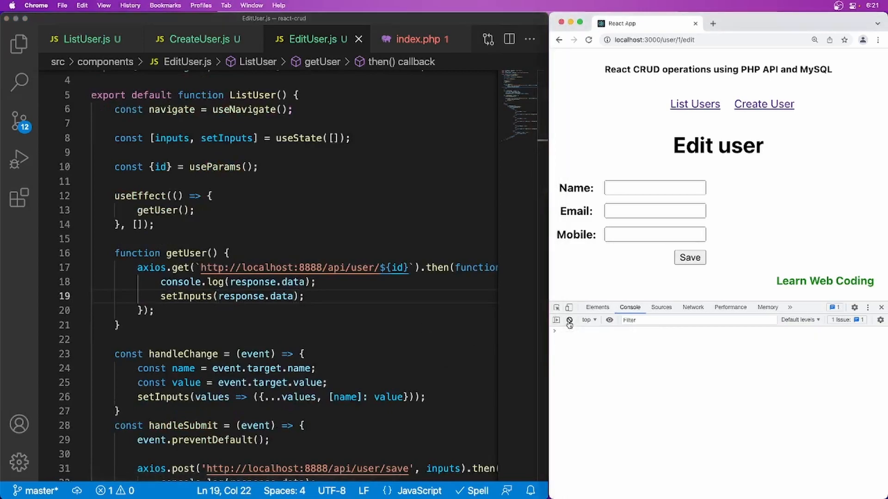
{"action": "left_click", "coordinate": [417, 38]}
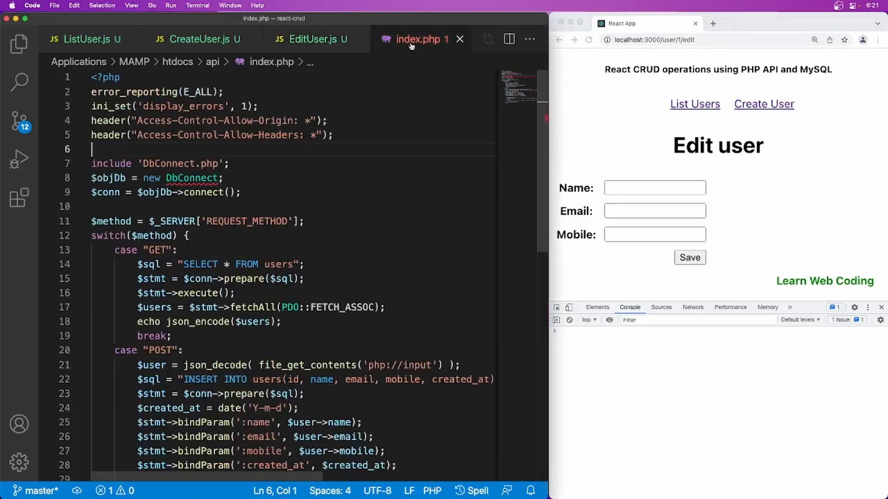
Add echo $_SERVER['REQUEST_URI']; exit; below the SELECT line in index.php's GET case
{"action": "left_click", "coordinate": [139, 265]}
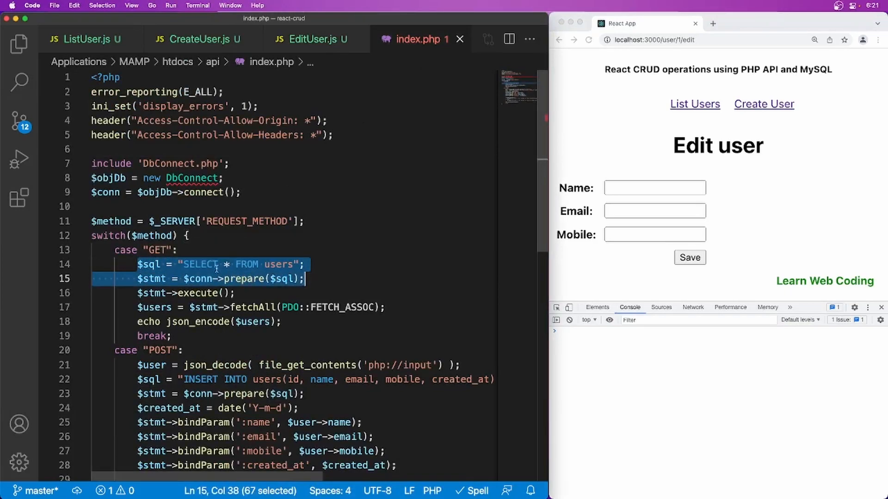
{"action": "mouse_move", "coordinate": [146, 264]}
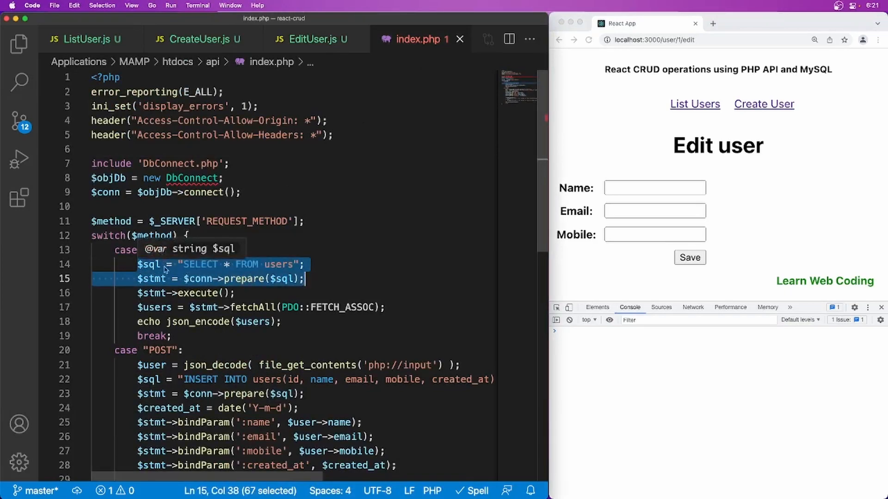
{"action": "left_click", "coordinate": [212, 293]}
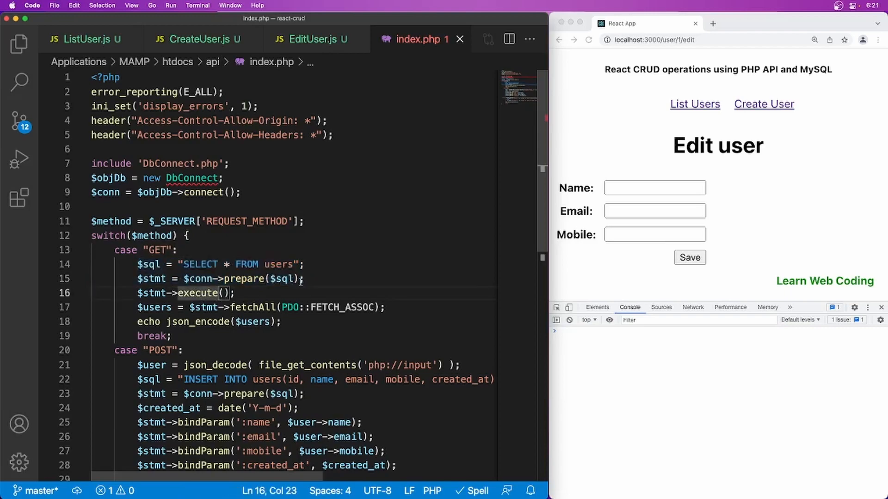
{"action": "left_click", "coordinate": [322, 264]}
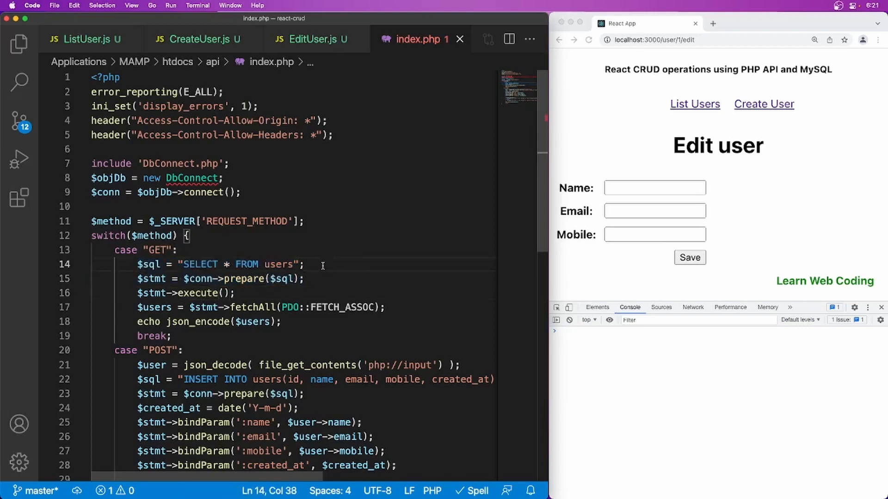
{"action": "type", "text": "if"}
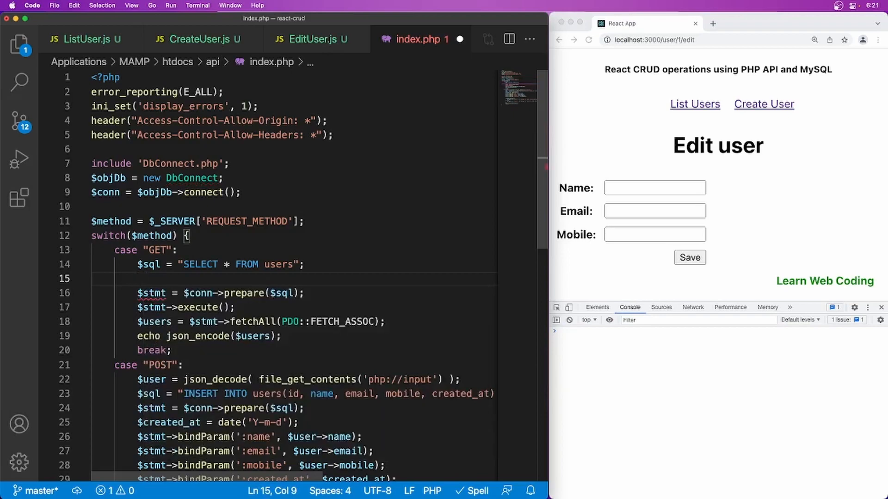
{"action": "type", "text": "$"}
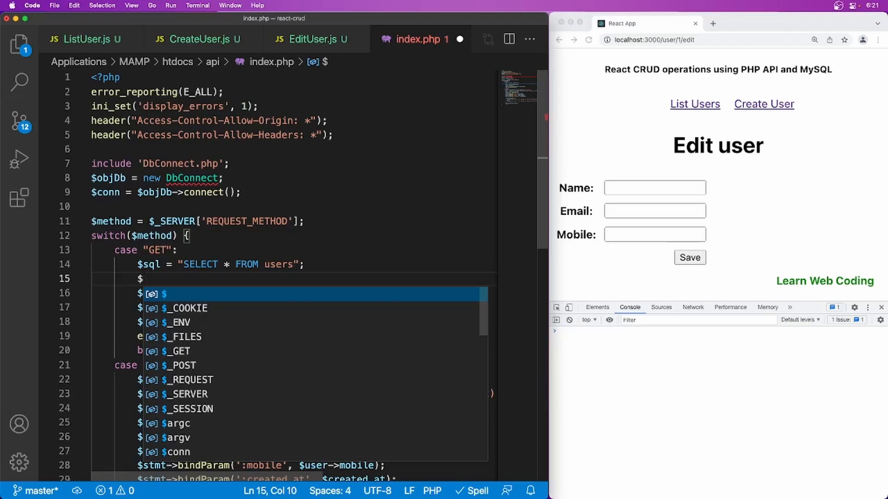
{"action": "type", "text": "_SERVER["}
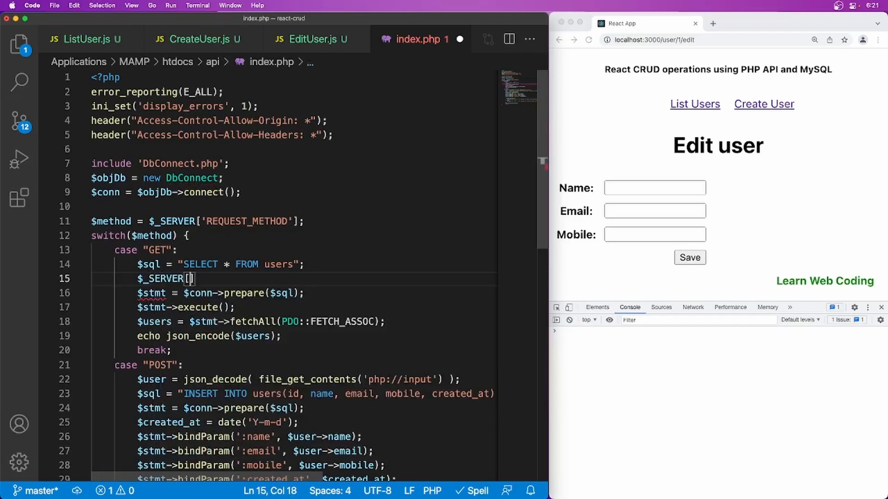
{"action": "type", "text": "'REQU'"}
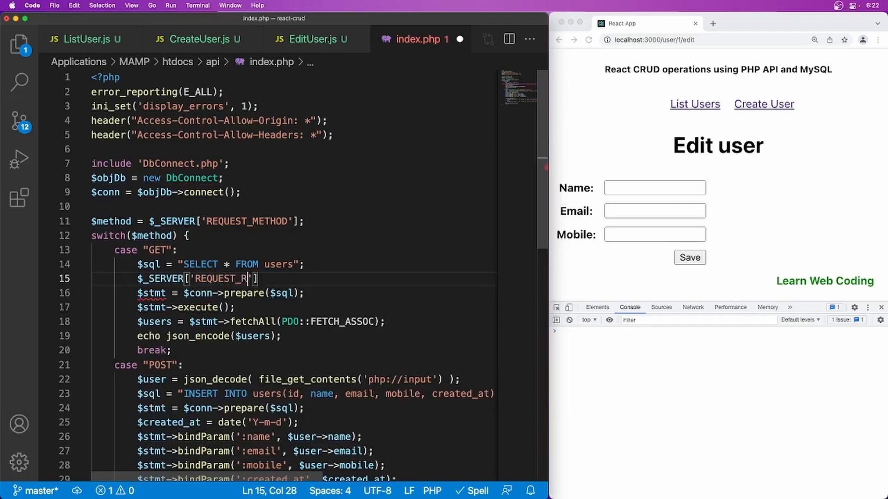
{"action": "type", "text": "I"}
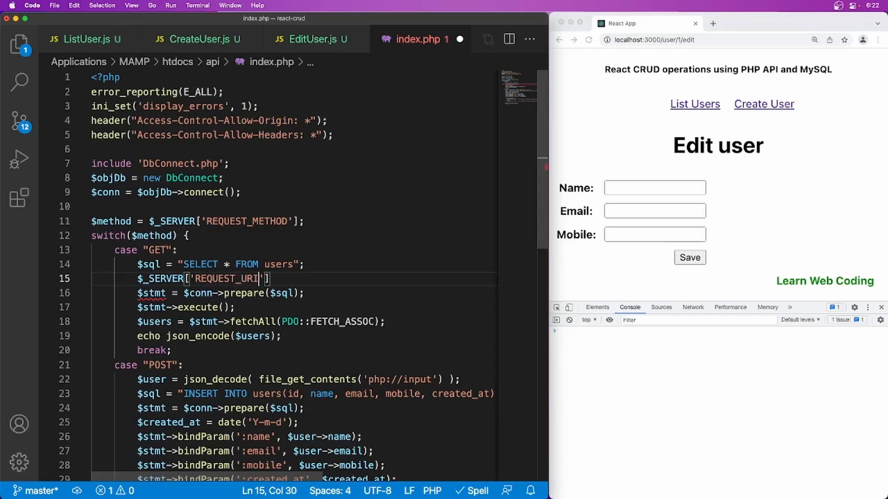
{"action": "type", "text": ";"}
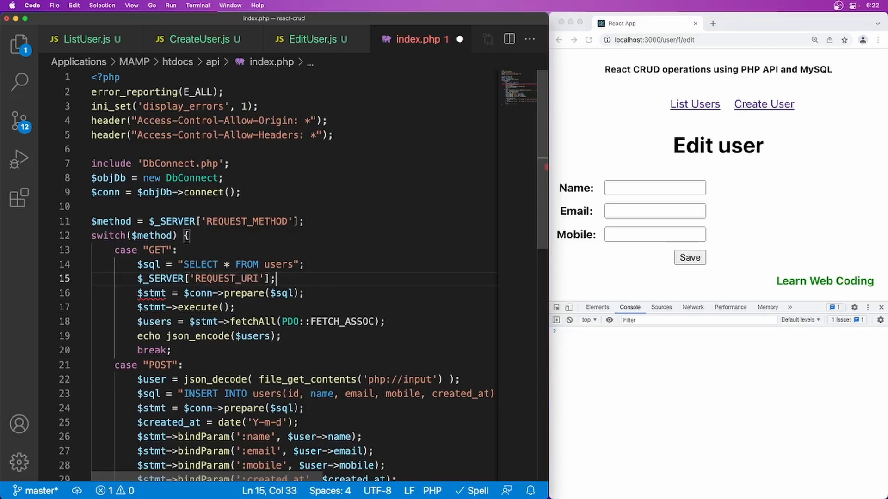
{"action": "type", "text": "echo"}
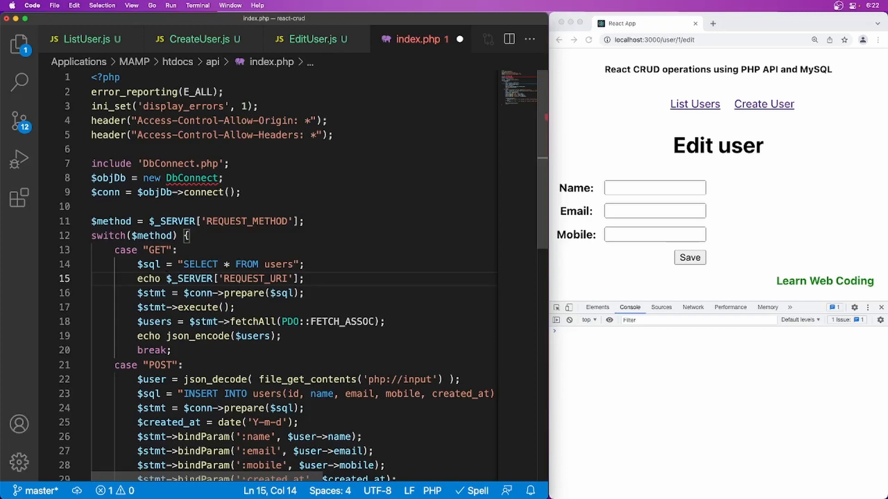
{"action": "left_click", "coordinate": [308, 279]}
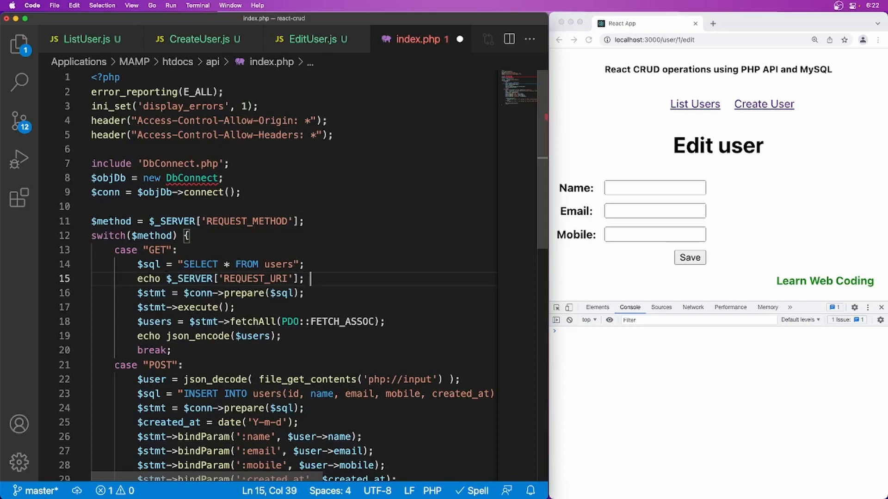
{"action": "type", "text": "exit;"}
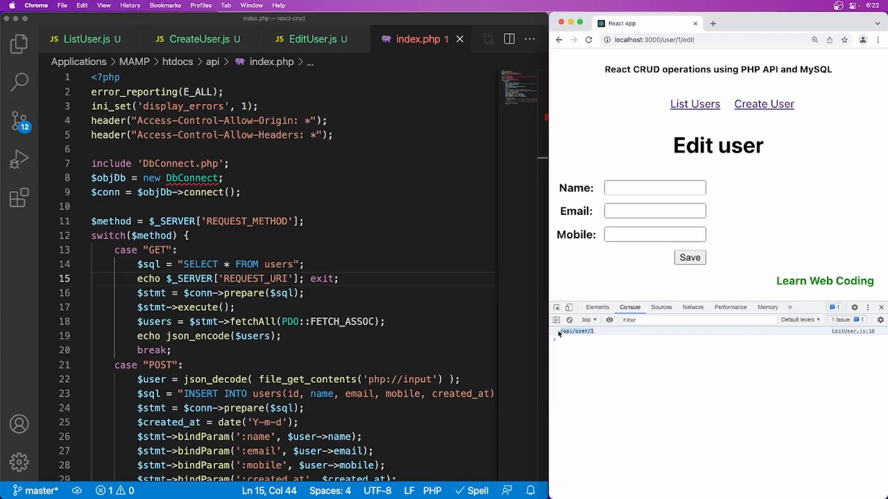
{"action": "mouse_move", "coordinate": [473, 305]}
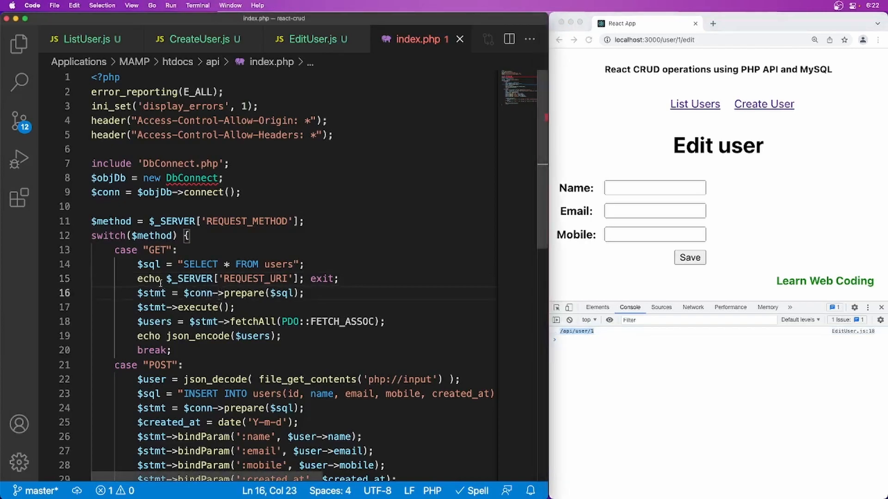
Replace the echo with $path = explode('/', REQUEST_URI) and print_r($path), then reload the page
{"action": "double_click", "coordinate": [148, 278]}
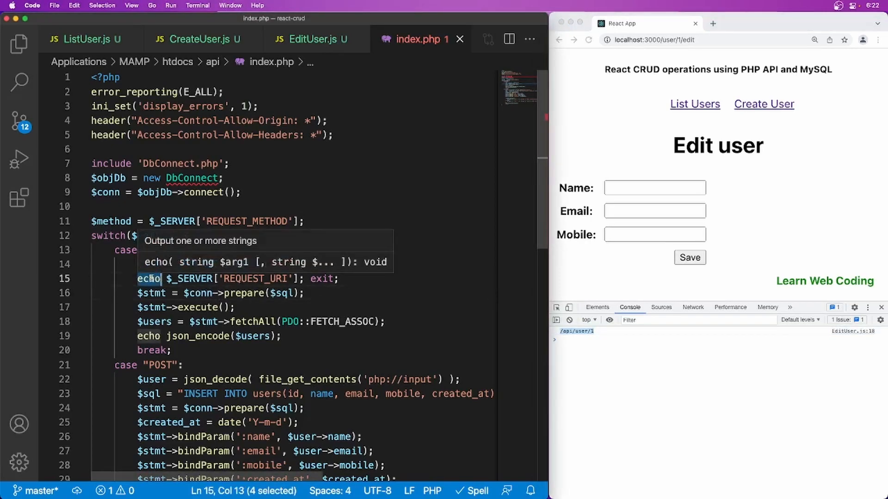
{"action": "type", "text": "$path ="}
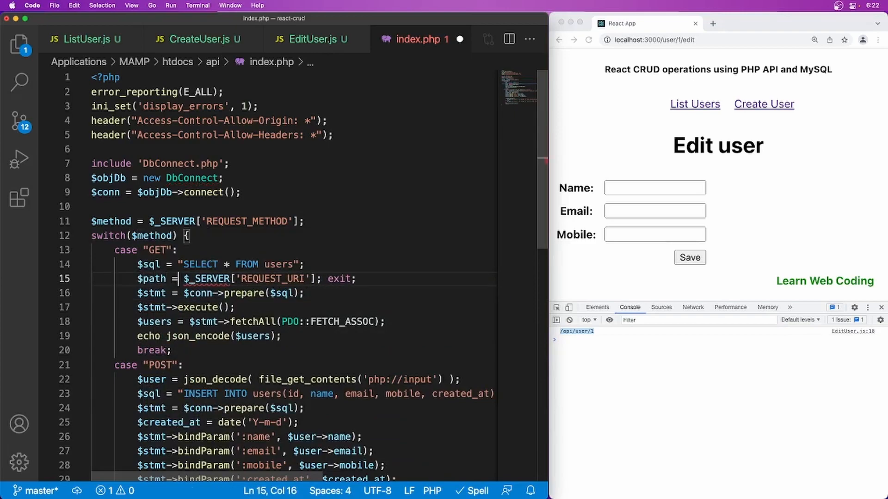
{"action": "type", "text": "explode('"}
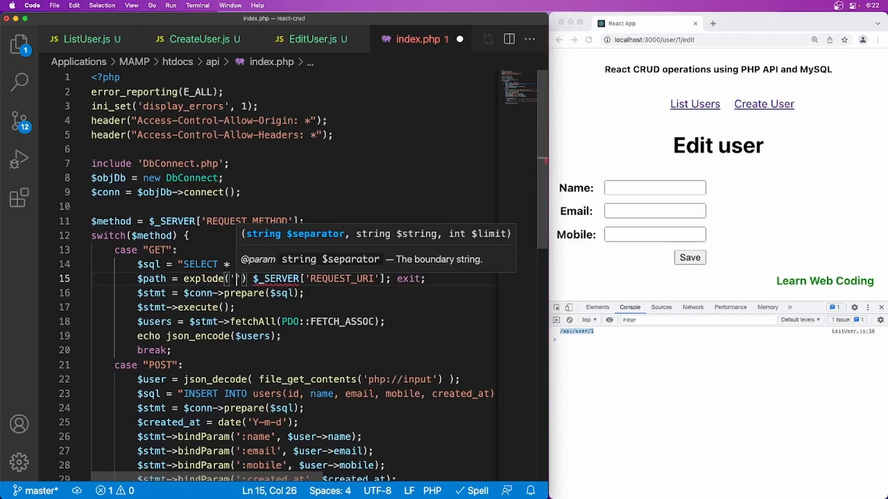
{"action": "type", "text": "/"}
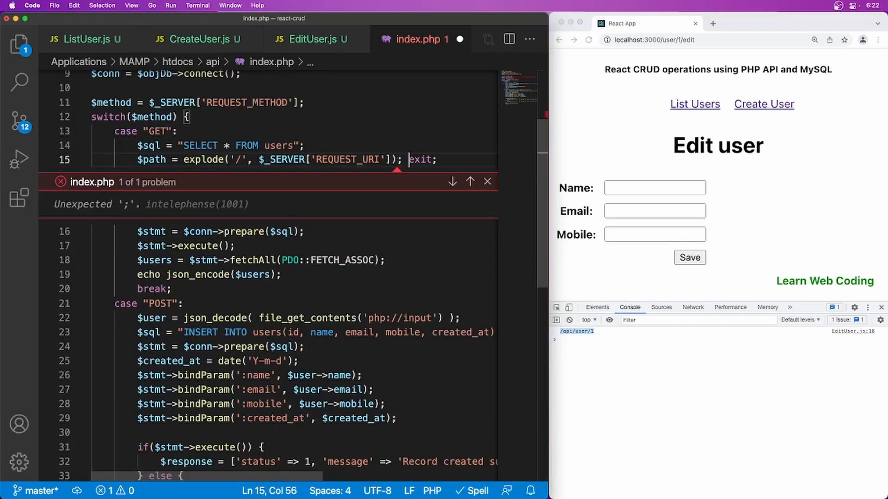
{"action": "key", "text": "Backspace"}
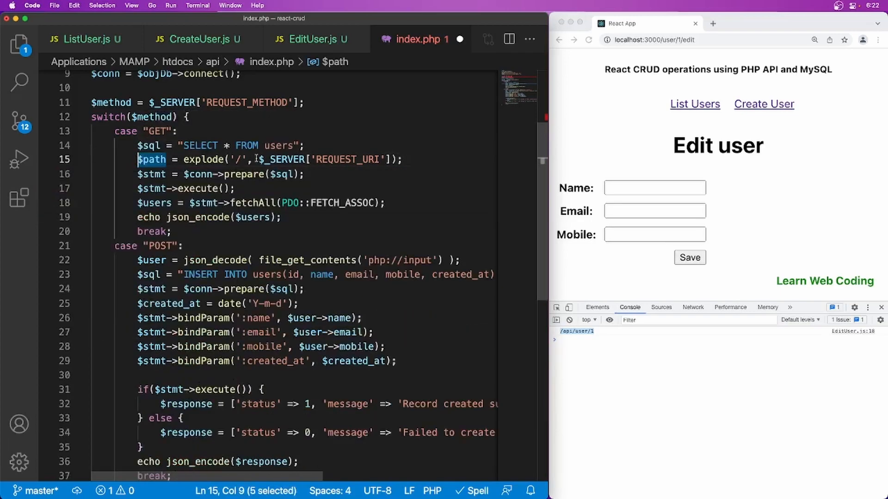
{"action": "type", "text": "print_r($path);"}
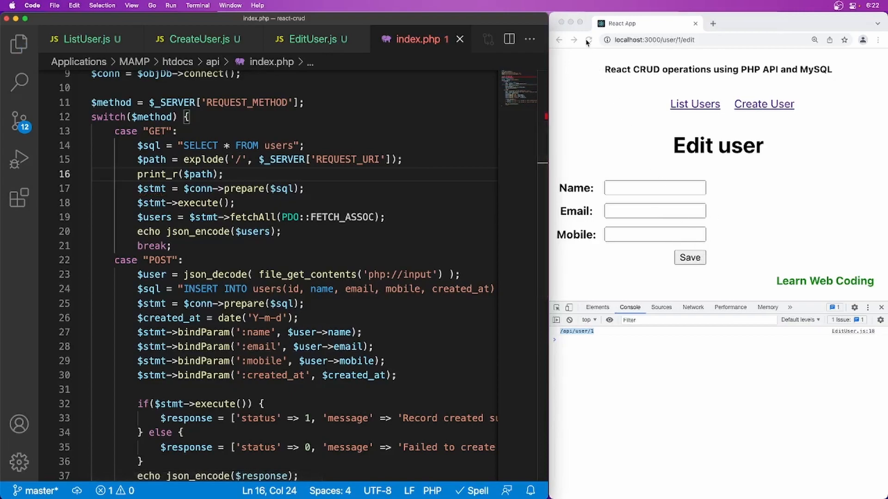
{"action": "left_click", "coordinate": [589, 40]}
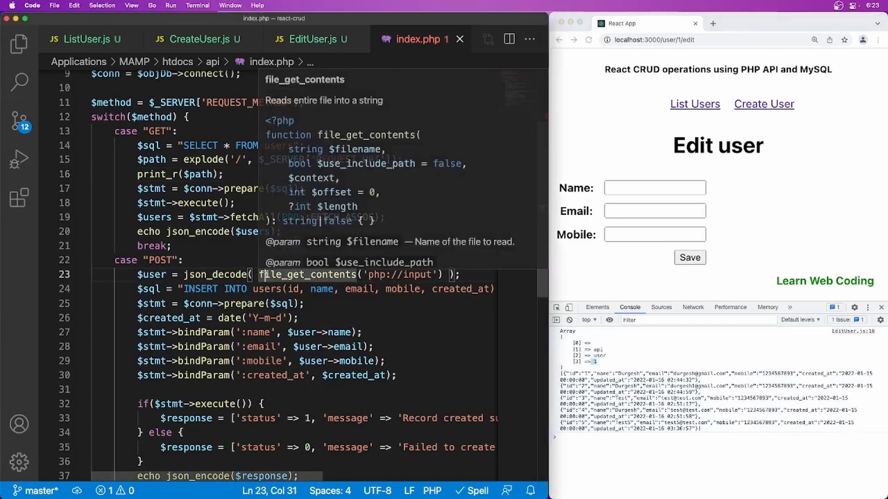
Replace print_r with an if(isset($path[3]) && is_numeric($path[3])) condition
{"action": "left_click", "coordinate": [456, 274]}
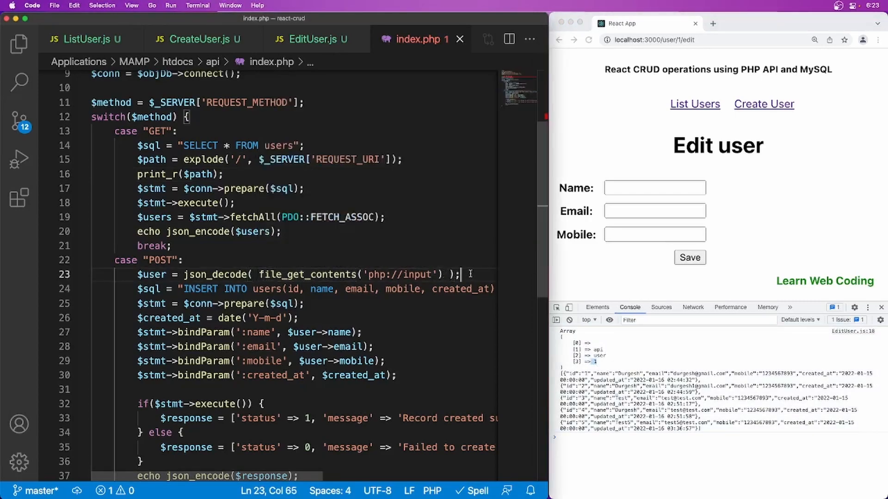
{"action": "double_click", "coordinate": [176, 174]}
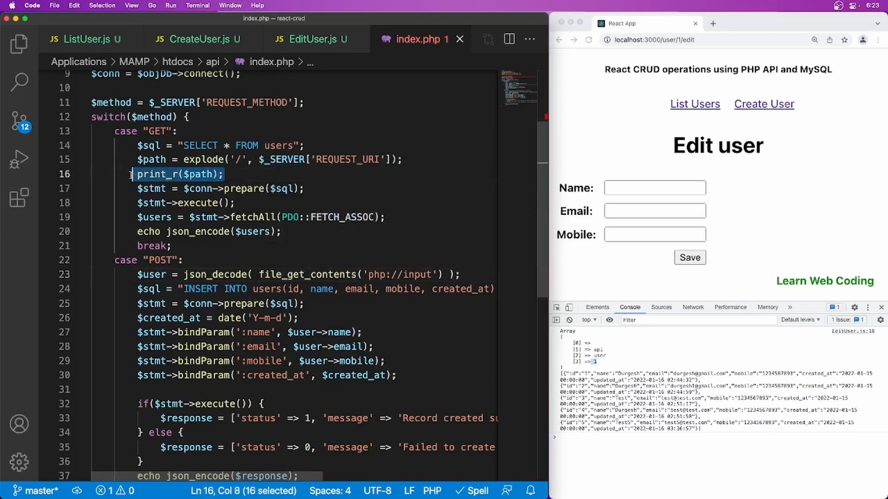
{"action": "type", "text": "i"}
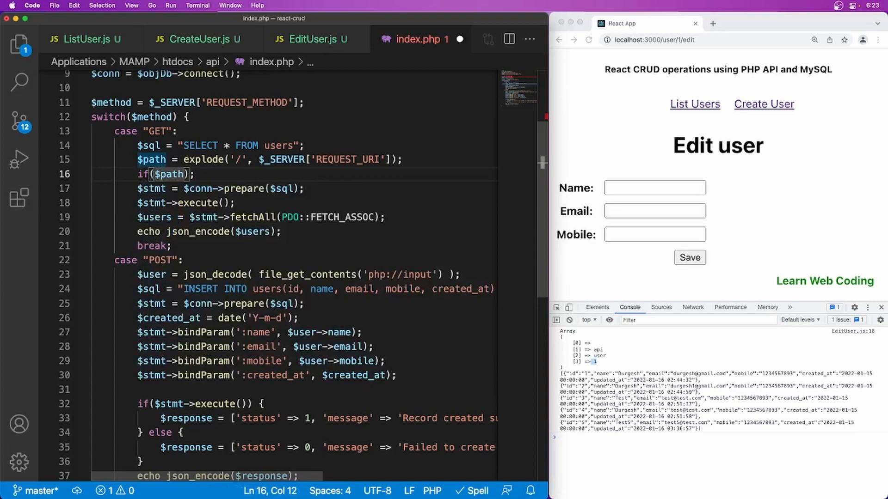
{"action": "type", "text": "isset"}
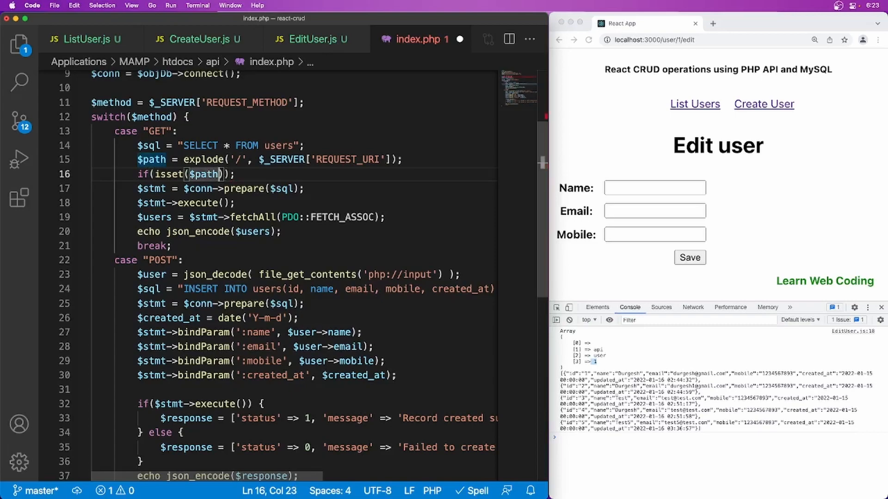
{"action": "type", "text": "[3]"}
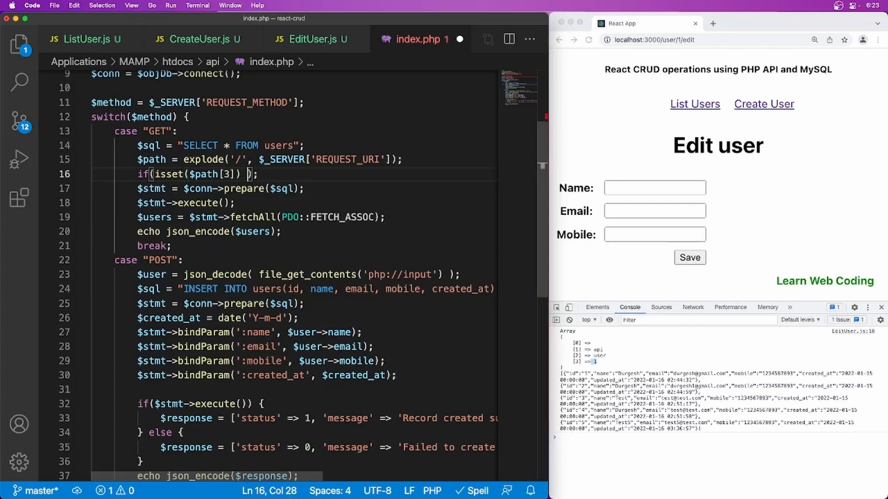
{"action": "type", "text": "&&"}
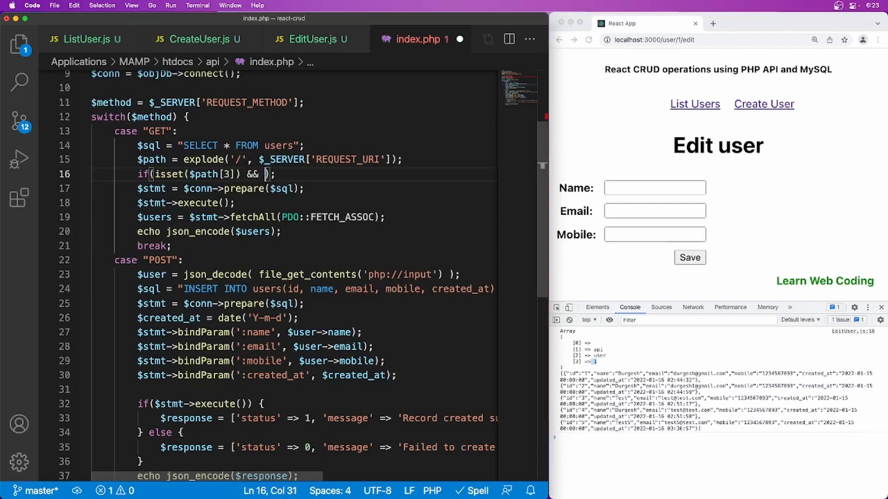
{"action": "type", "text": "is_numeric("}
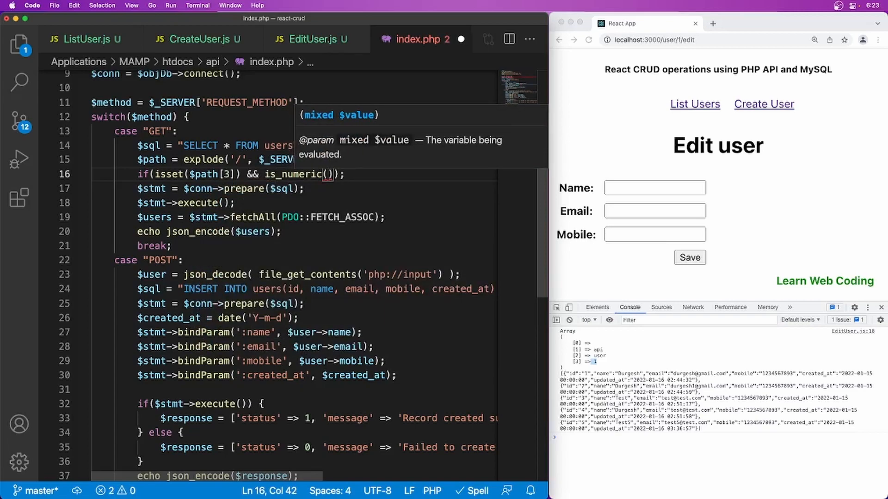
{"action": "type", "text": "$path"}
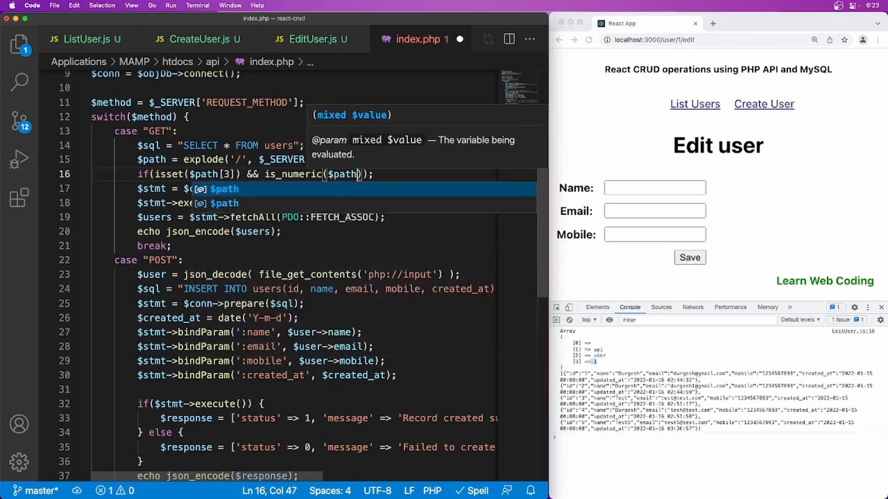
{"action": "type", "text": "[3]"}
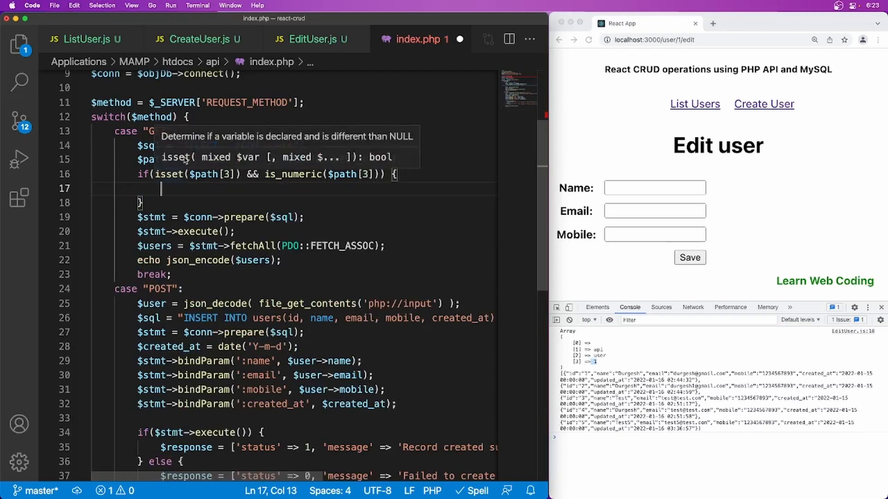
Append " WHERE id = :id" to $sql inside the numeric-id branch
{"action": "double_click", "coordinate": [149, 145]}
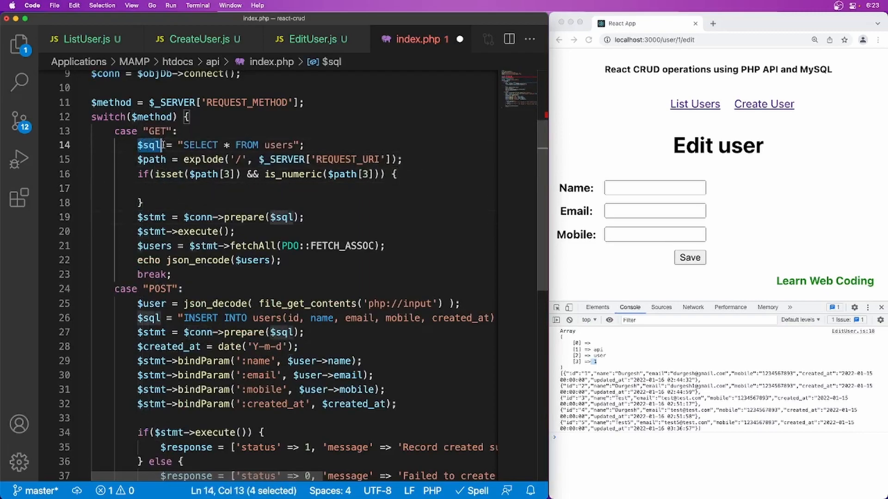
{"action": "type", "text": "$sql .= \" WHERE"}
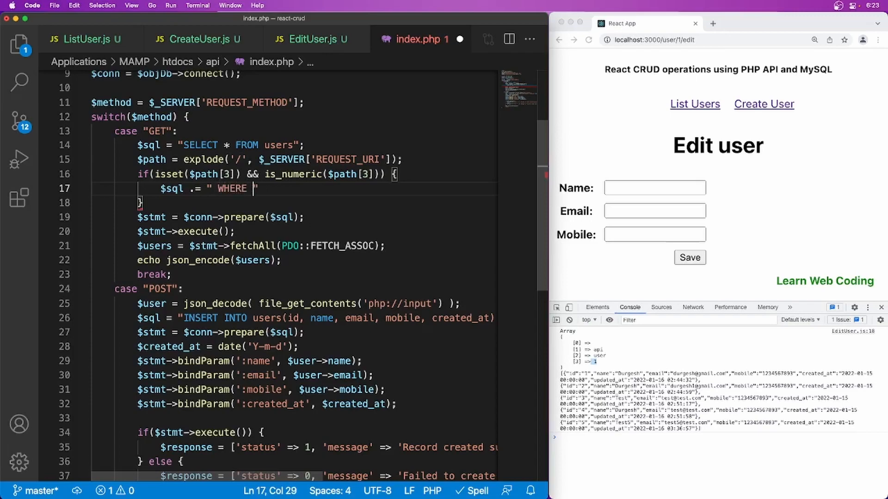
{"action": "type", "text": "id"}
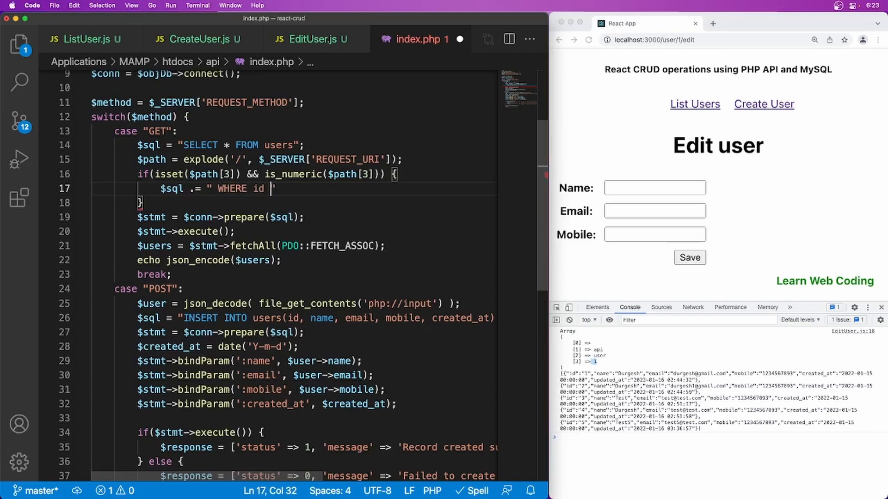
{"action": "type", "text": "= :id"}
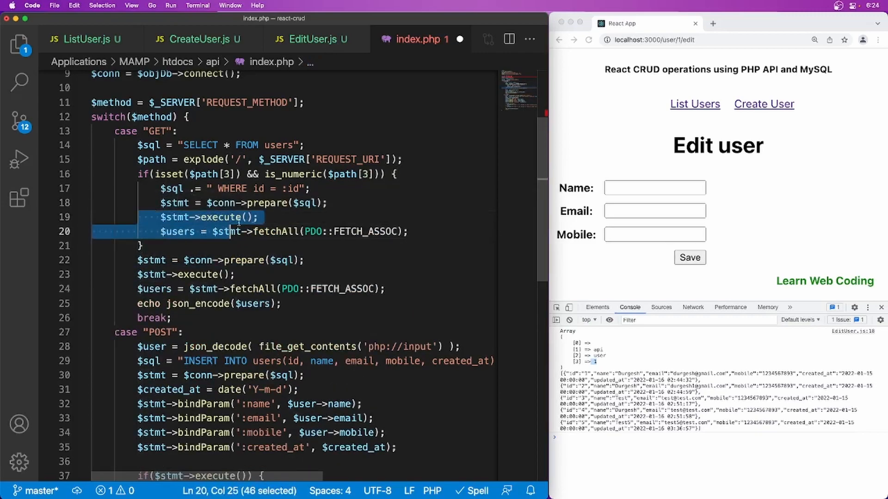
Bind :id to $path[3], fetch one user, and move the all-users query into an else block
{"action": "left_click", "coordinate": [229, 217]}
{"action": "type", "text": "$stmt->bindParam(':id', $user->name);"}
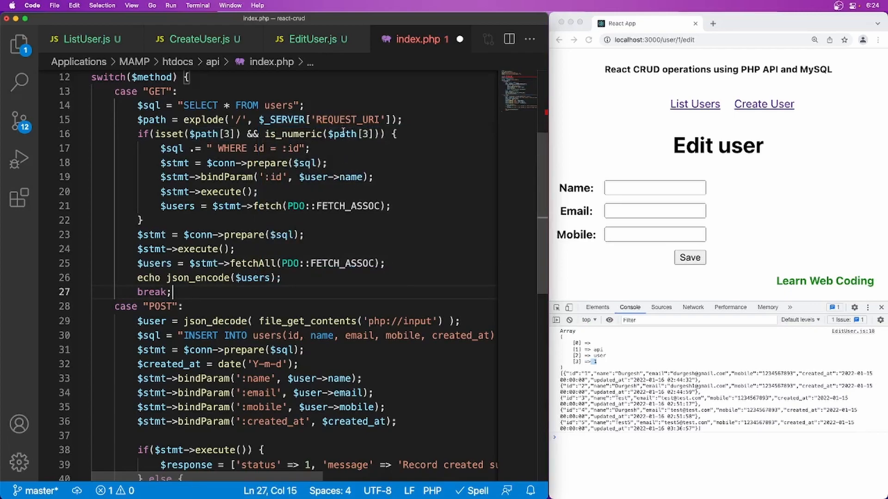
{"action": "double_click", "coordinate": [337, 176]}
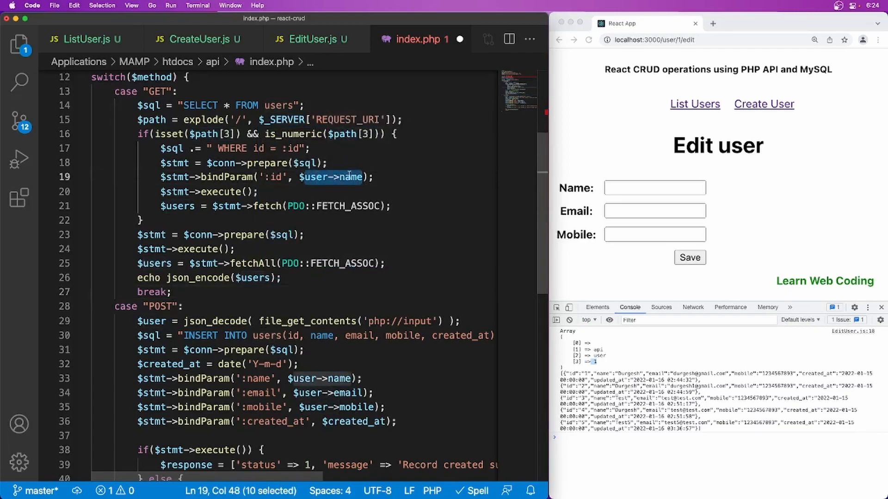
{"action": "type", "text": "$path[3]"}
{"action": "left_click", "coordinate": [295, 220]}
{"action": "type", "text": " else {"}
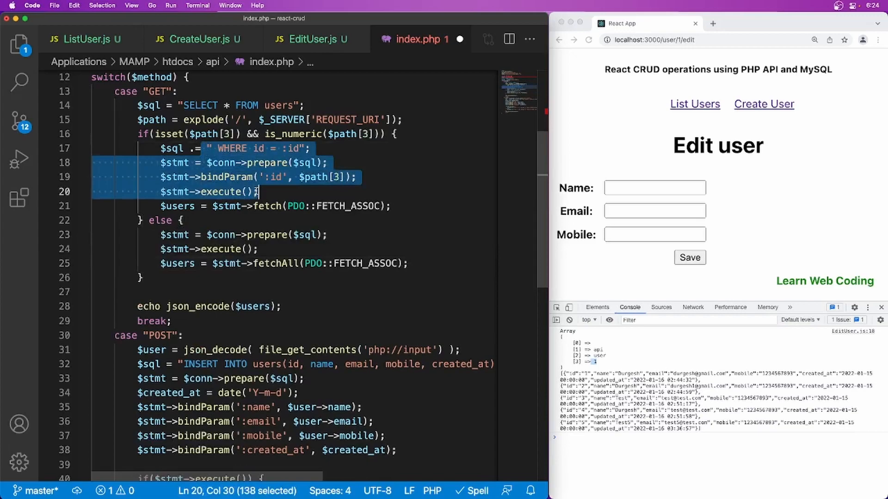
{"action": "left_click", "coordinate": [182, 220]}
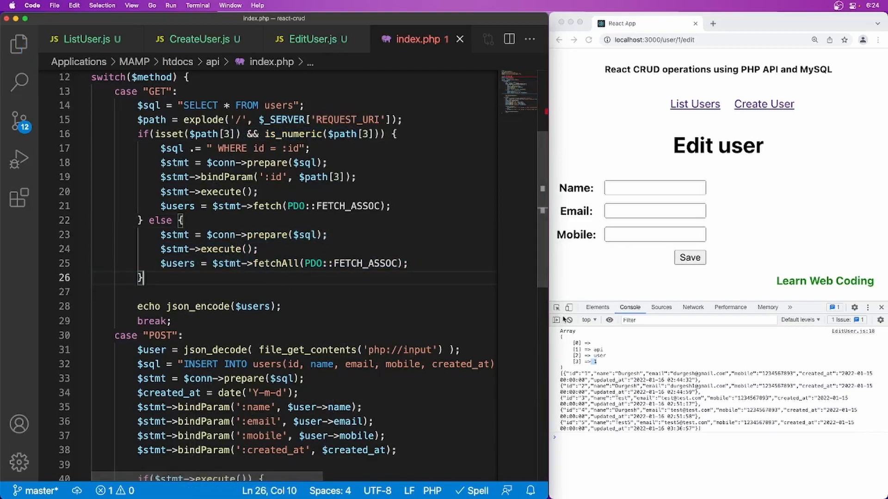
{"action": "left_click", "coordinate": [572, 40]}
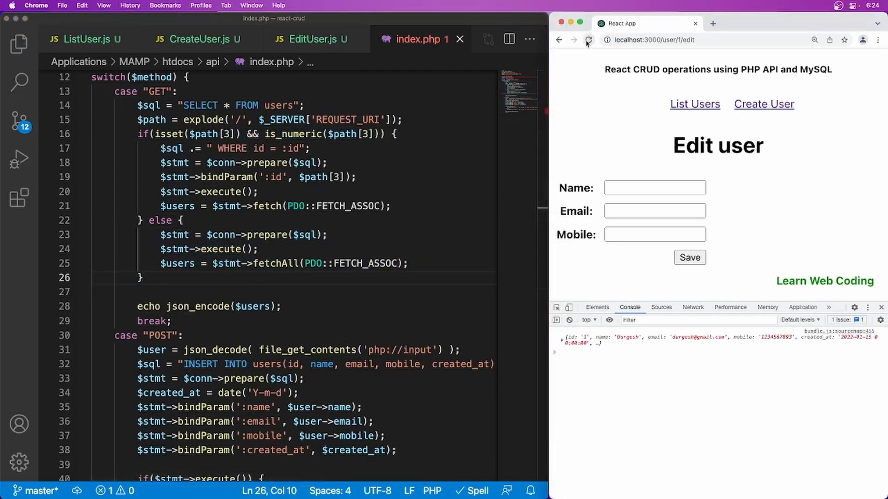
Reload to see Durgesh's single logged record, then review inputs/setInputs in EditUser.js
{"action": "left_click", "coordinate": [555, 340]}
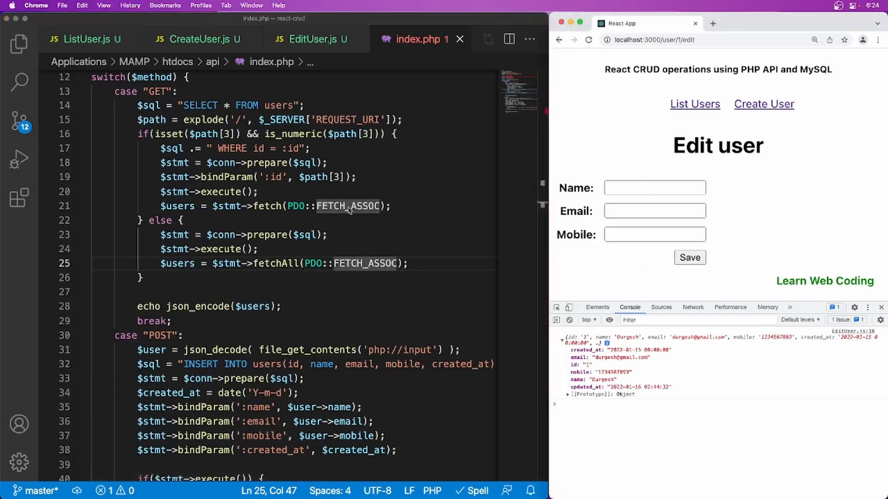
{"action": "left_click", "coordinate": [313, 39]}
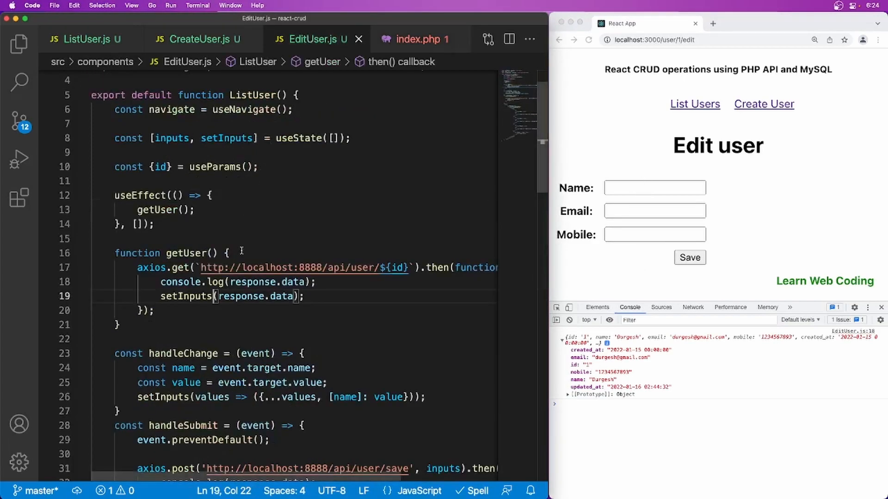
{"action": "double_click", "coordinate": [226, 138]}
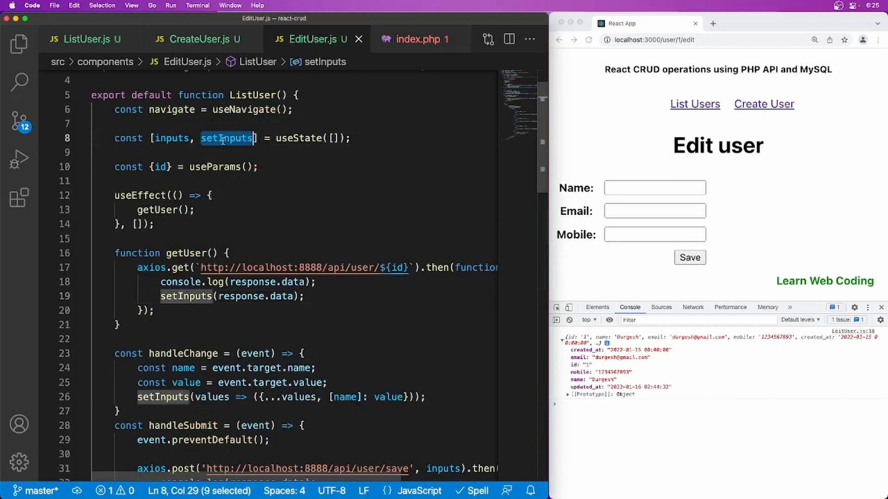
{"action": "double_click", "coordinate": [171, 138]}
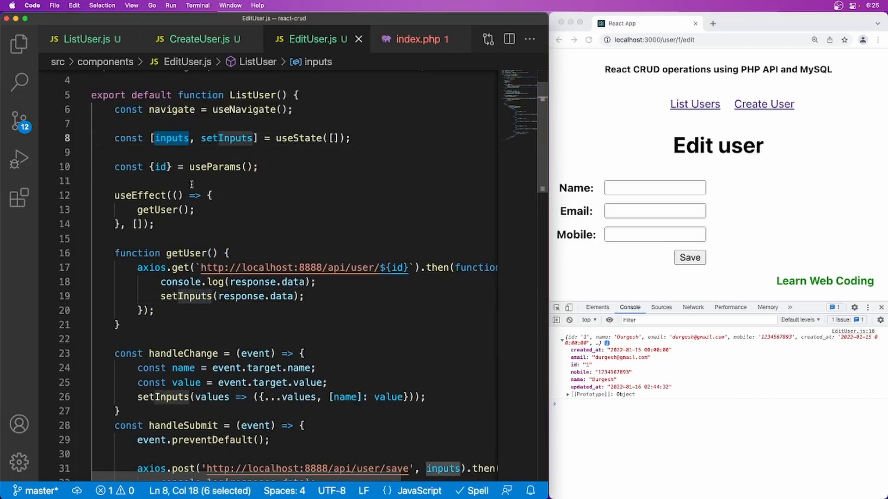
{"action": "scroll", "scroll_direction": "down", "scroll_amount": 3}
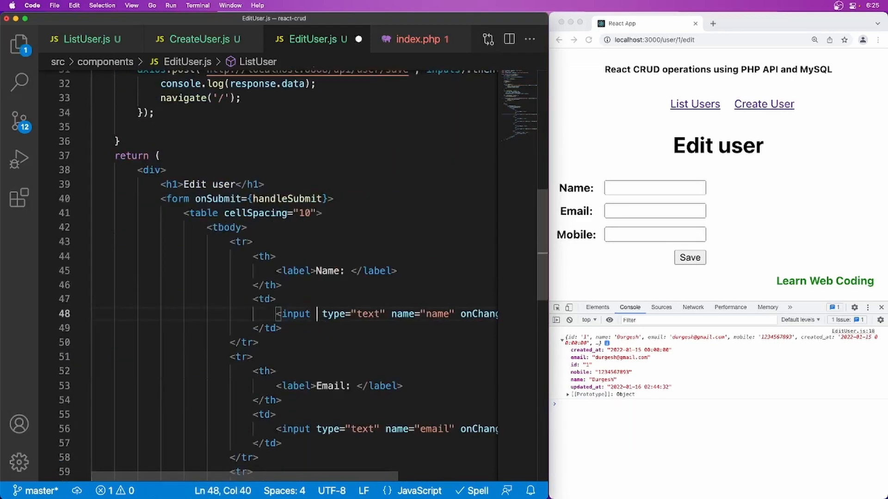
Add value={inputs.email} and value={inputs.mobile} to the Email and Mobile inputs
{"action": "type", "text": "value"}
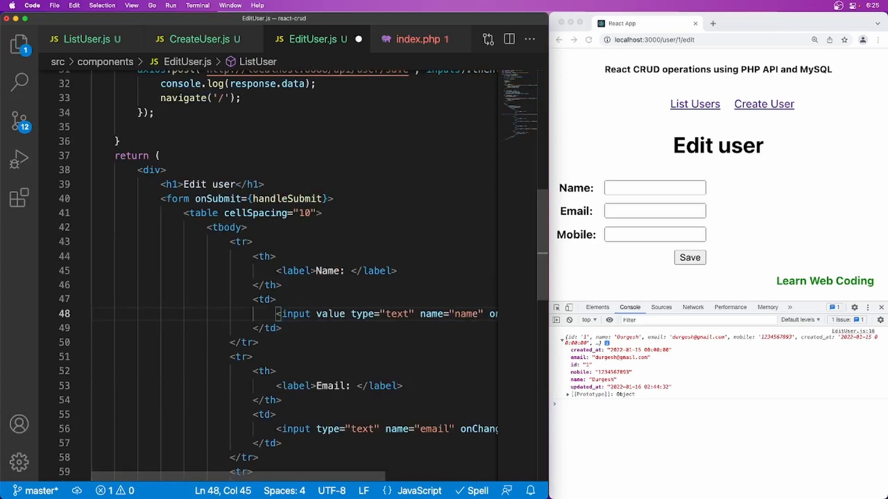
{"action": "type", "text": "{}"}
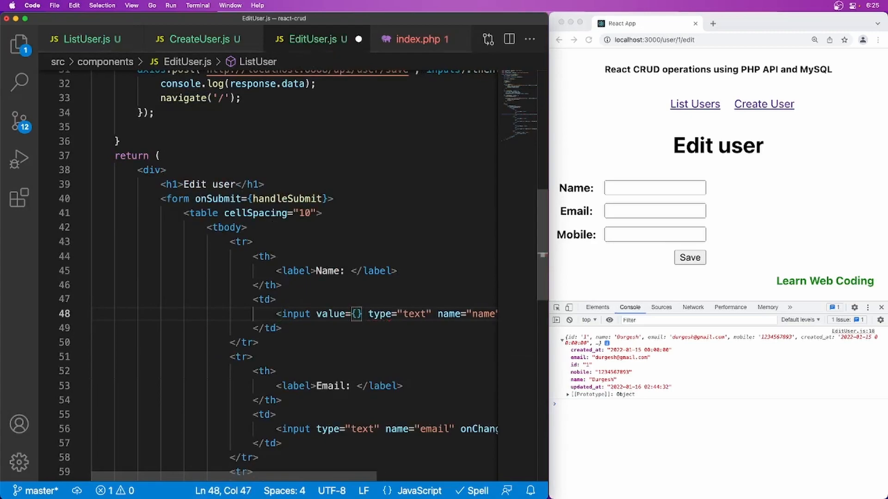
{"action": "type", "text": "inputs.name"}
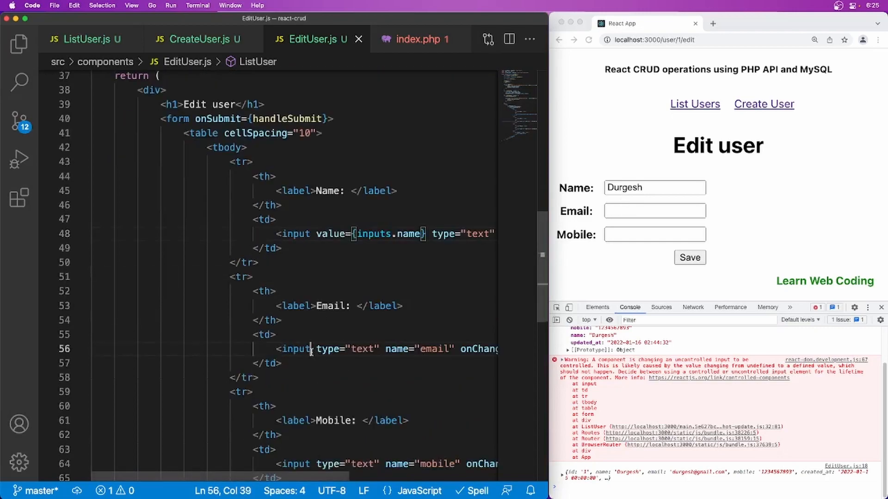
{"action": "type", "text": "value"}
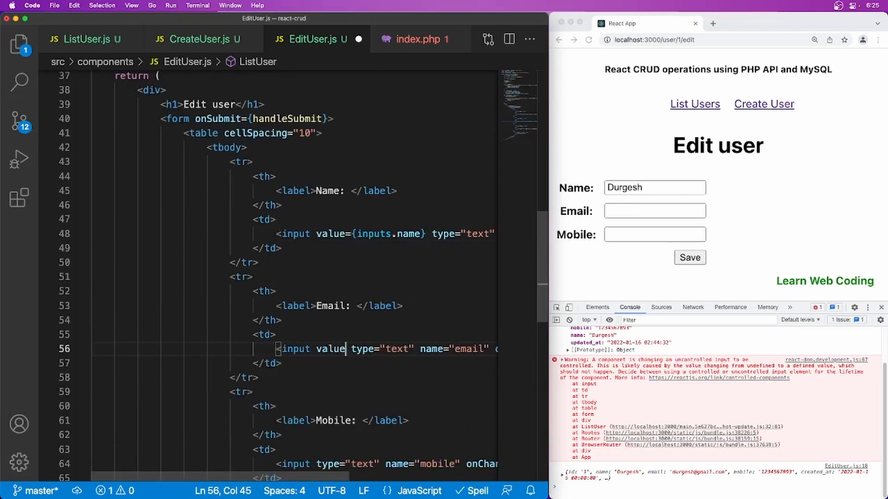
{"action": "type", "text": "{inputs}"}
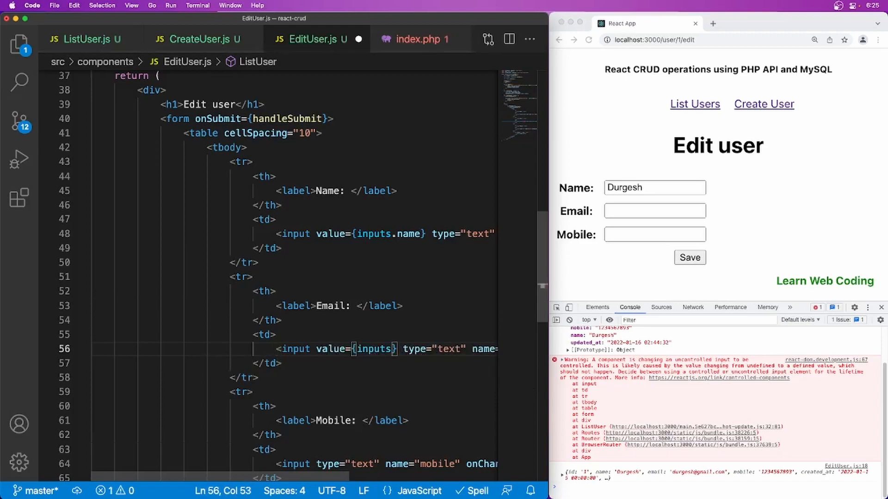
{"action": "type", "text": ".email"}
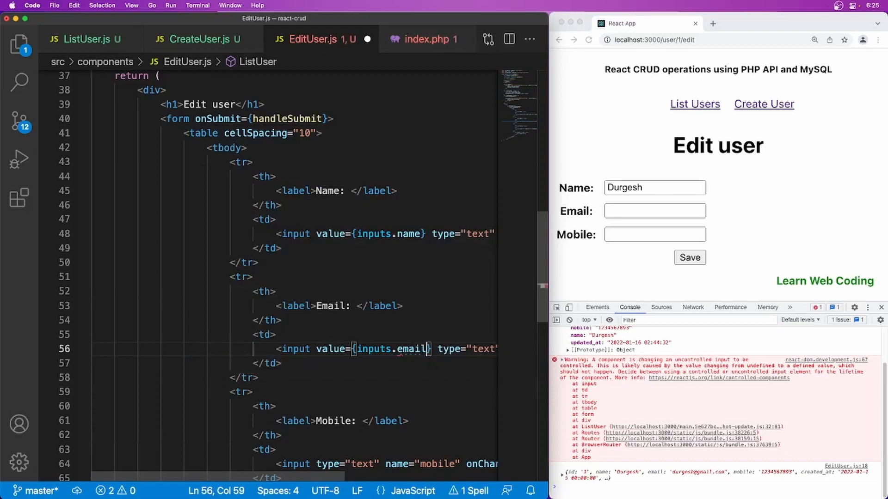
{"action": "scroll", "scroll_direction": "down", "scroll_amount": 3}
{"action": "type", "text": " value={"}
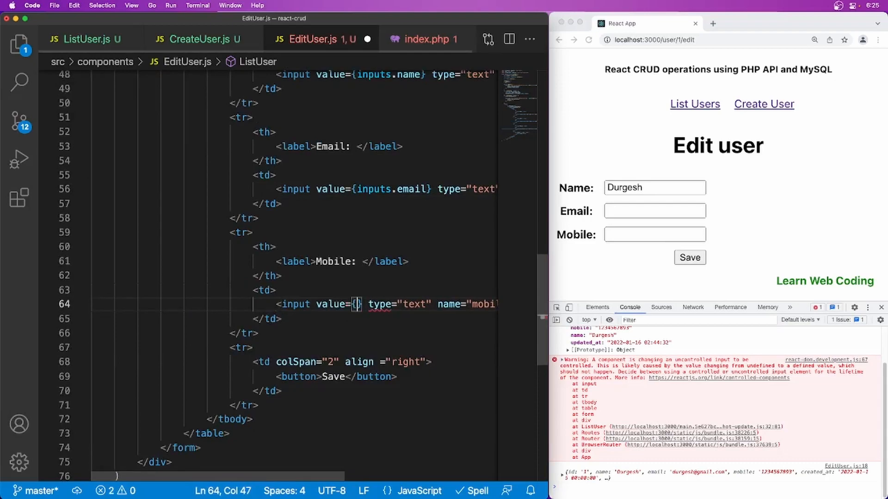
{"action": "type", "text": "inputs.mobile"}
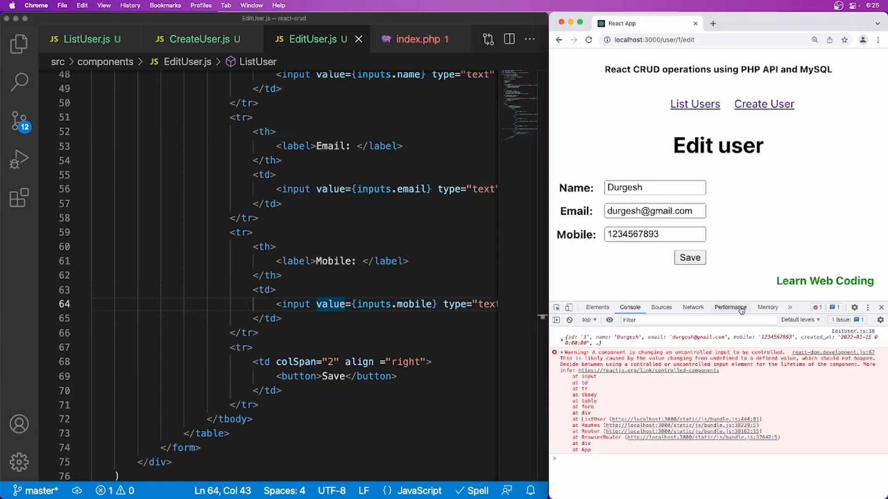
{"action": "left_click", "coordinate": [881, 308]}
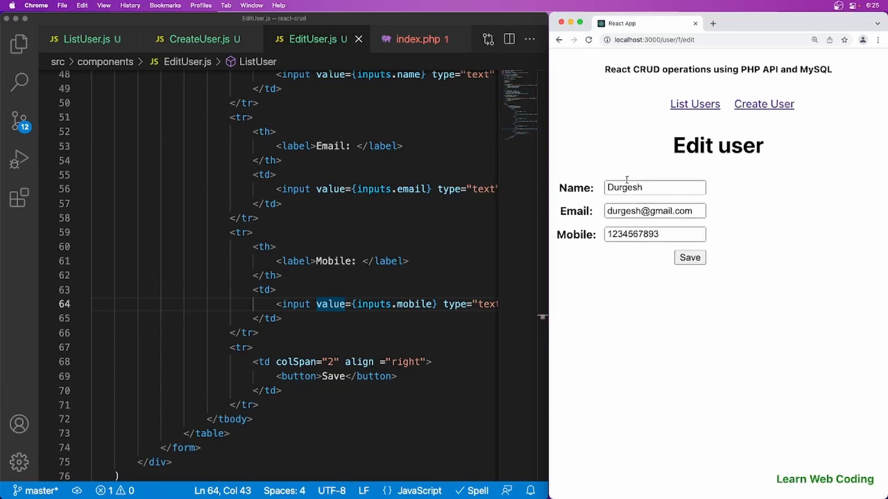
{"action": "mouse_move", "coordinate": [634, 97]}
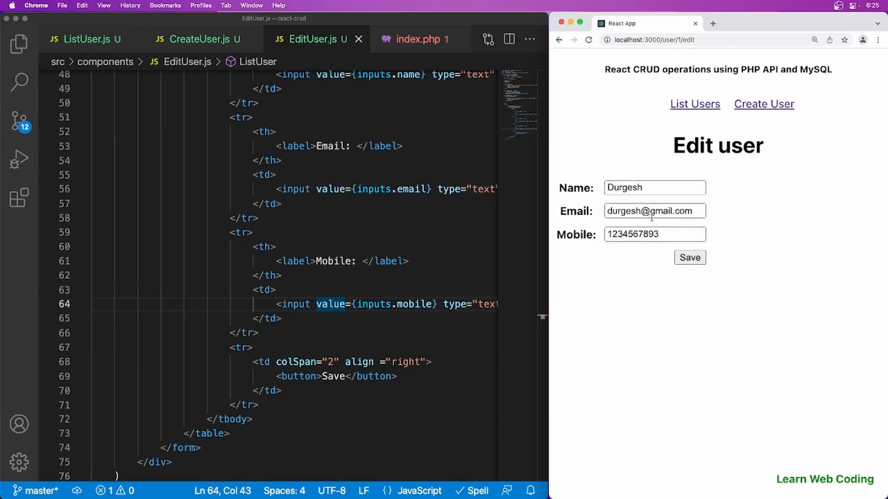
Open phpMyAdmin in a new tab and view the five rows of react-crud's users table
{"action": "left_click", "coordinate": [651, 40]}
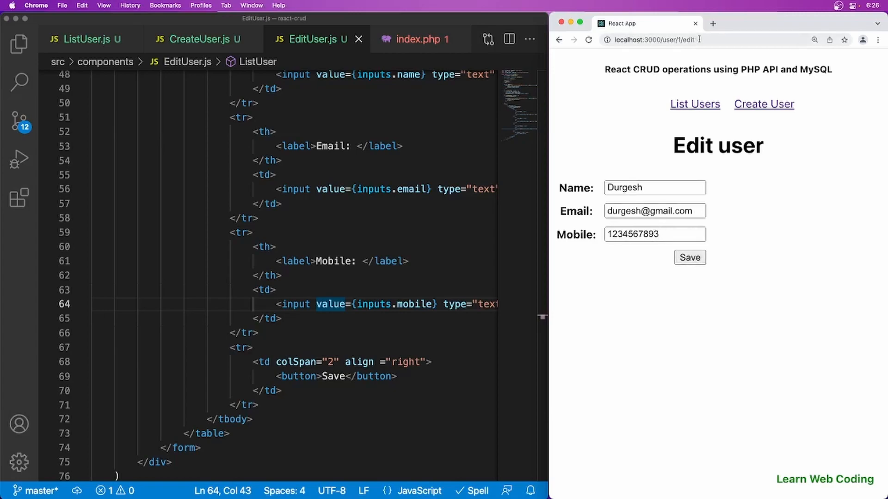
{"action": "left_click", "coordinate": [712, 23]}
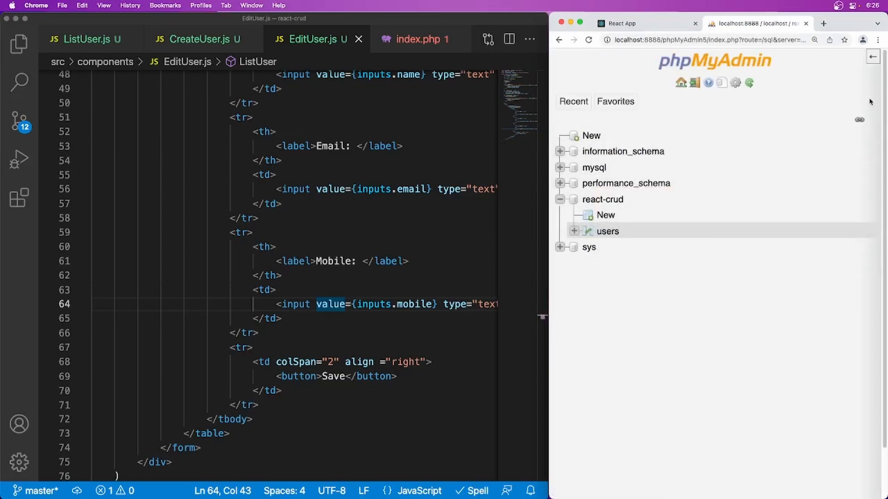
{"action": "left_click", "coordinate": [608, 232]}
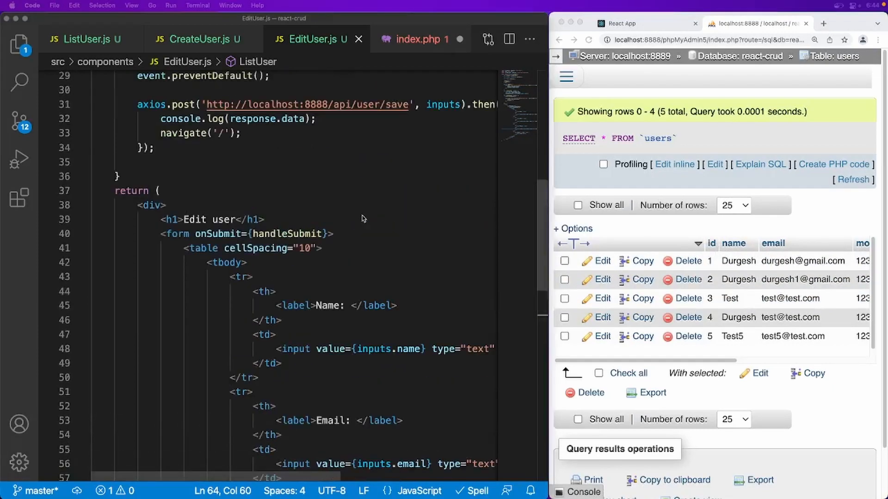
{"action": "scroll", "scroll_direction": "up", "scroll_amount": 3}
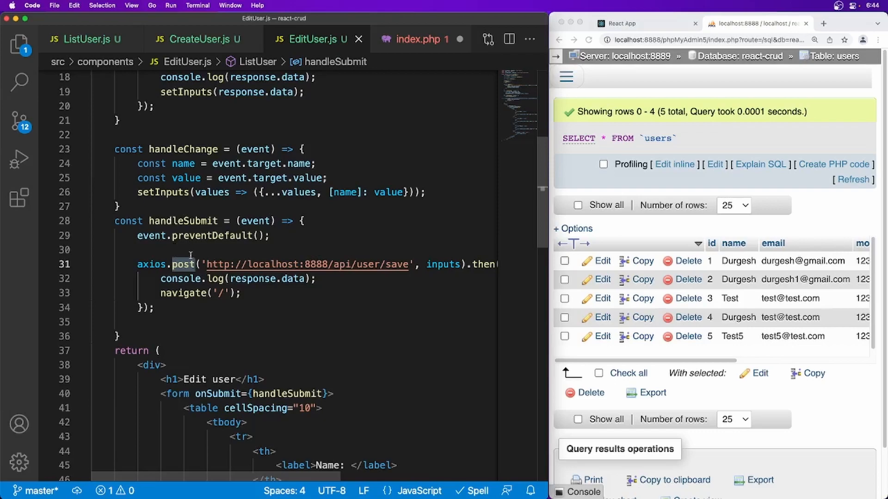
{"action": "type", "text": "put"}
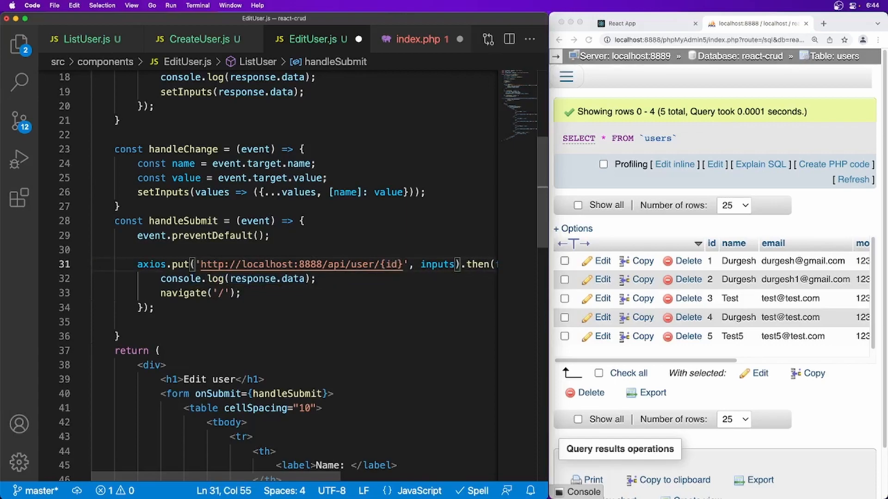
{"action": "type", "text": "/e"}
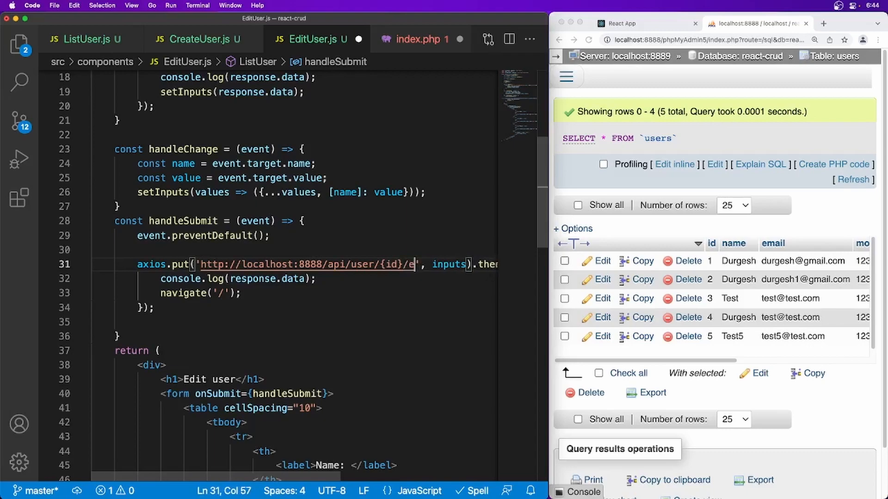
{"action": "type", "text": "edit`"}
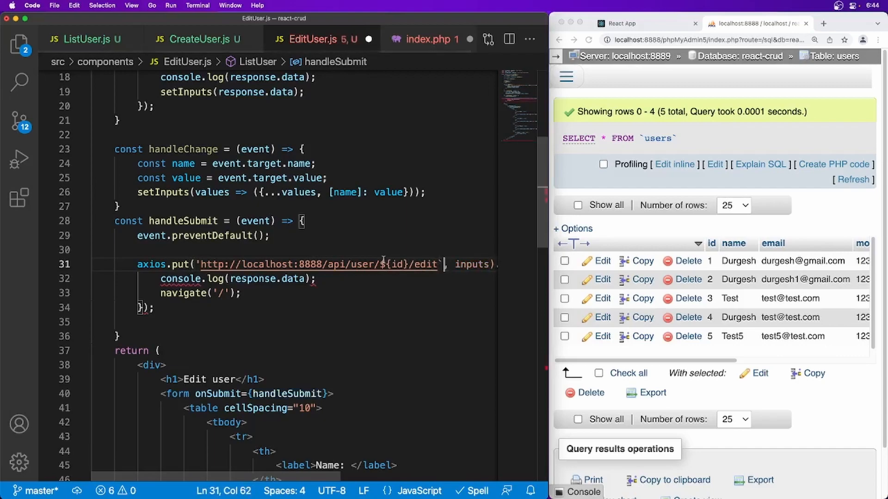
{"action": "left_click", "coordinate": [193, 264]}
{"action": "type", "text": "`"}
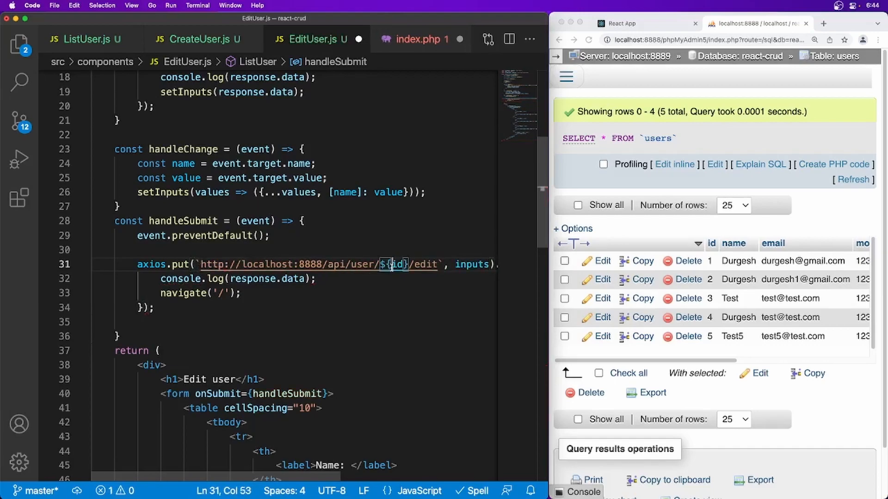
{"action": "scroll", "scroll_direction": "up", "scroll_amount": 3}
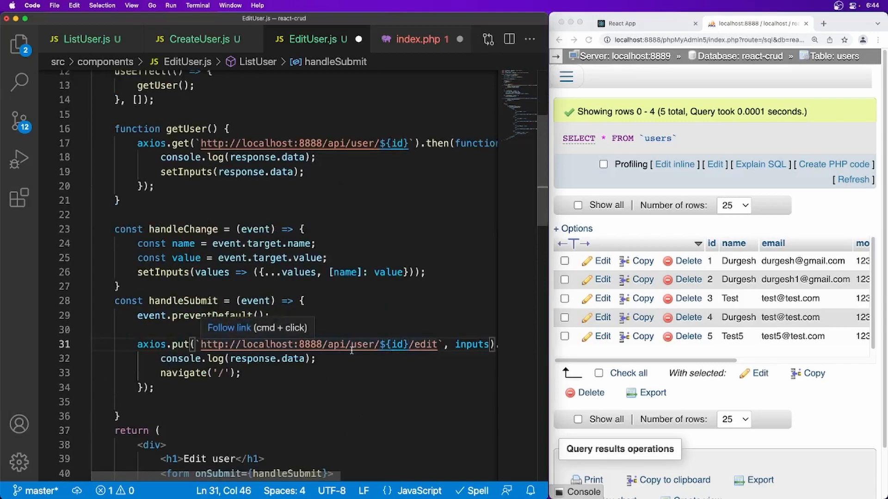
{"action": "mouse_move", "coordinate": [274, 362]}
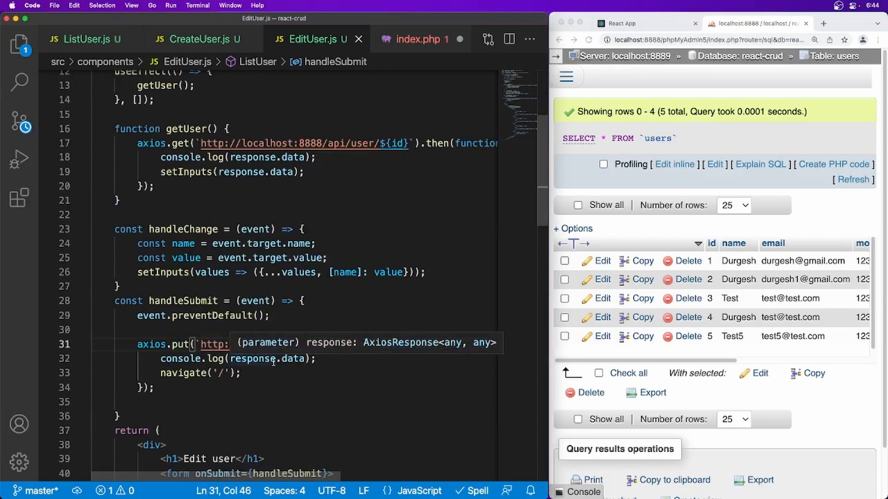
Rename the copied POST case in index.php to PUT
{"action": "left_click", "coordinate": [420, 39]}
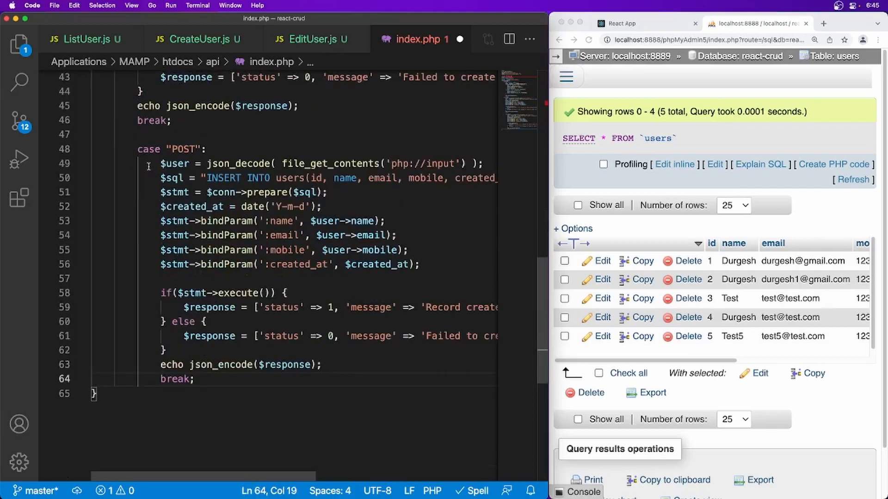
{"action": "double_click", "coordinate": [181, 149]}
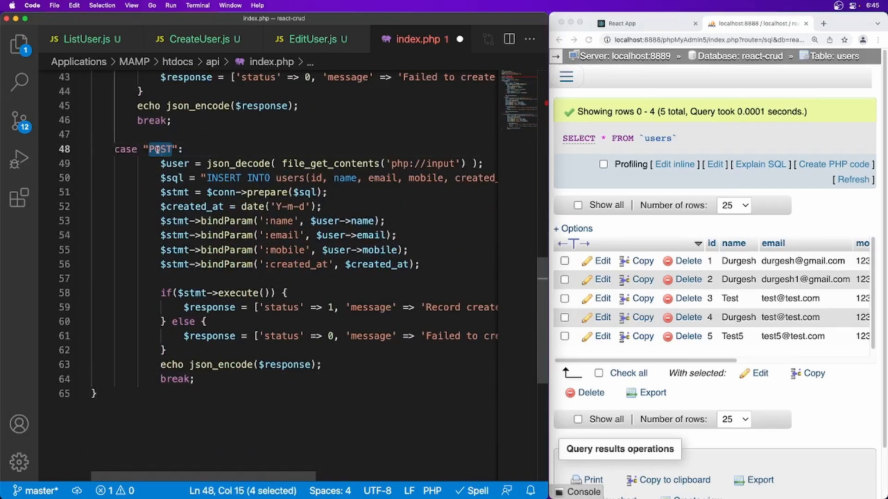
{"action": "type", "text": "PUT"}
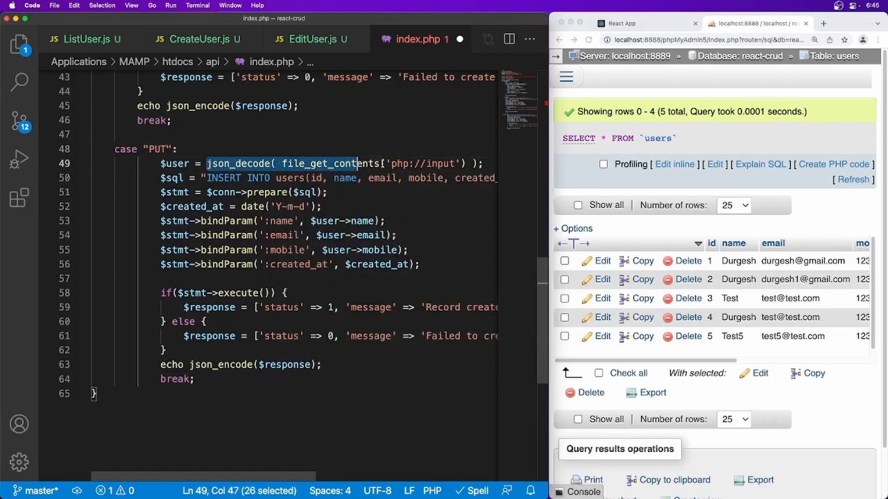
Rewrite the INSERT query as UPDATE users SET name, email, mobile and updated_at
{"action": "double_click", "coordinate": [223, 178]}
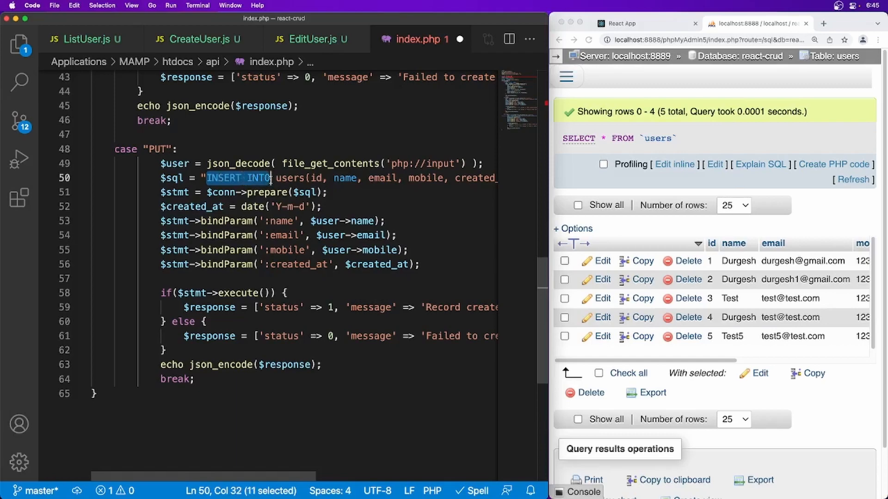
{"action": "type", "text": "UPDATE"}
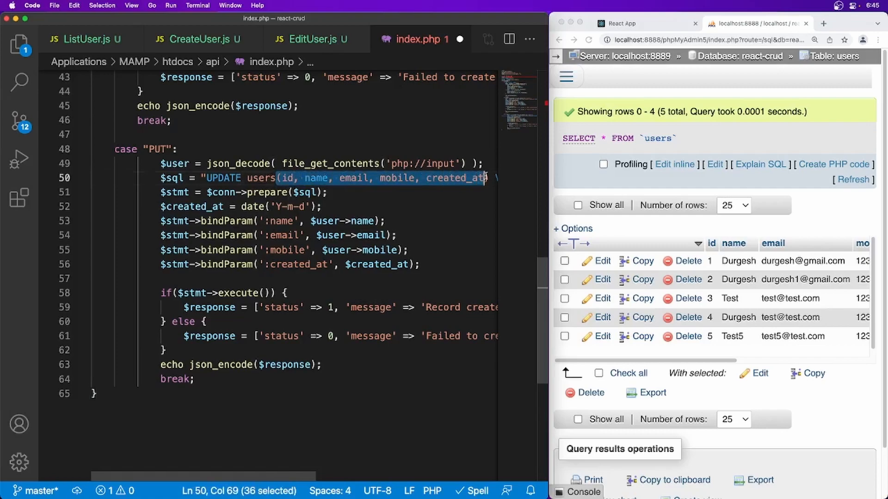
{"action": "type", "text": "VALUES(null, :name, :email, :mobile,"}
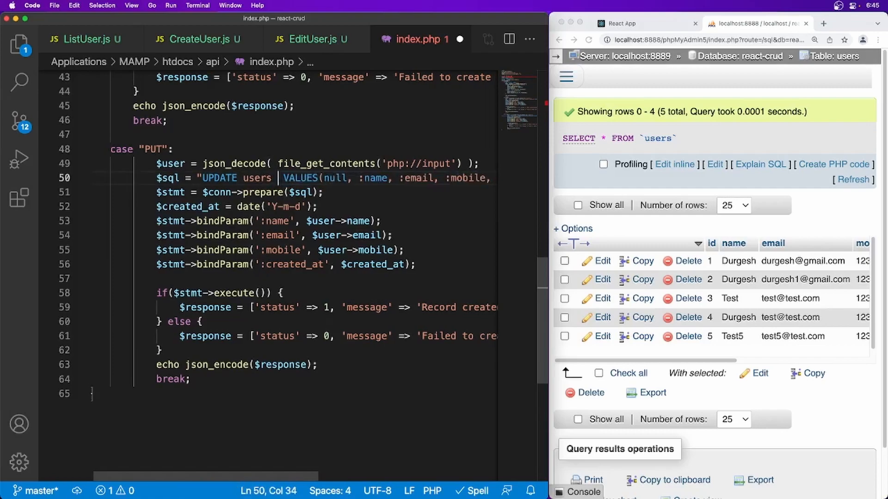
{"action": "type", "text": "SET"}
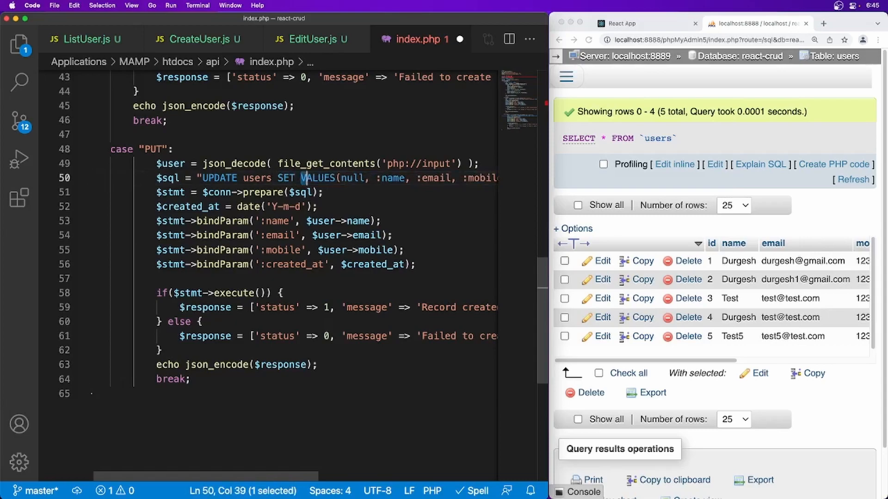
{"action": "left_click_drag", "start_coordinate": [304, 177], "coordinate": [368, 178]}
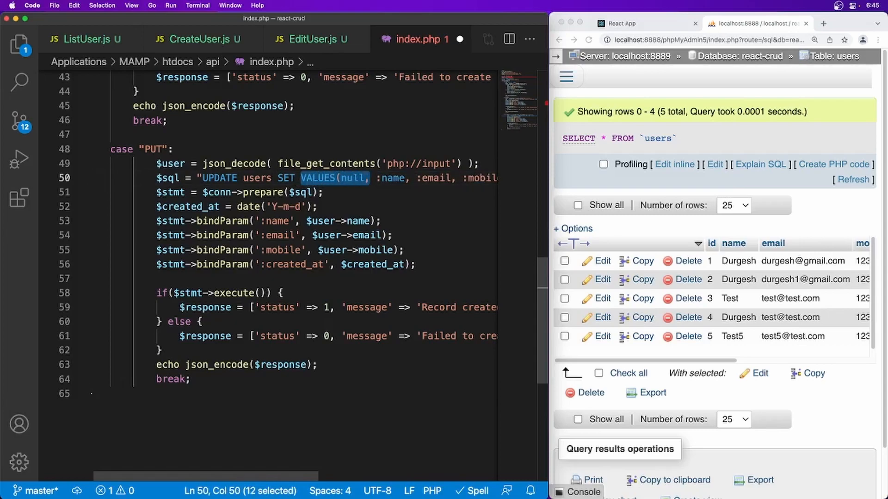
{"action": "type", "text": "name="}
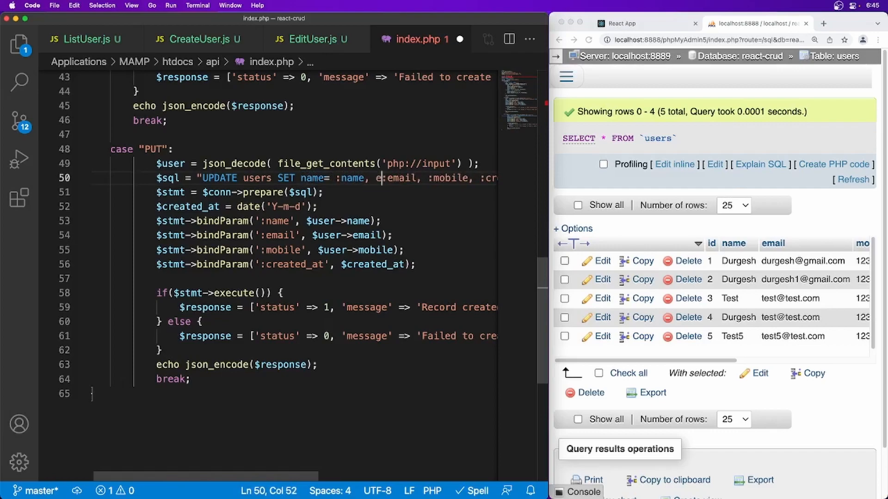
{"action": "type", "text": "mail ="}
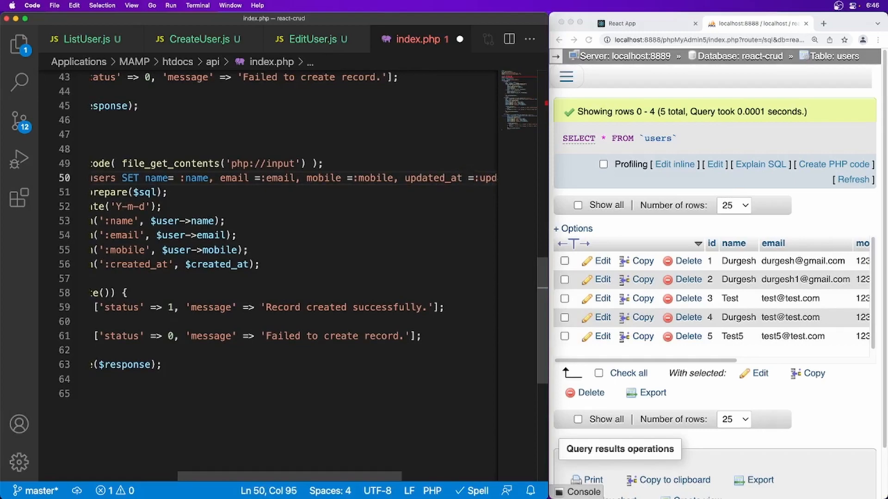
Bind updated_at instead of created_at and add WHERE id = :id bound to the user's id
{"action": "left_click", "coordinate": [431, 178]}
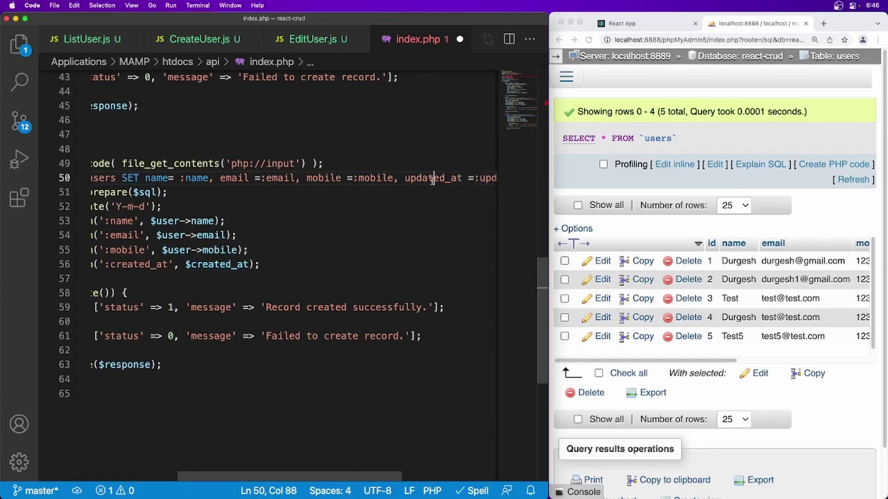
{"action": "double_click", "coordinate": [137, 264]}
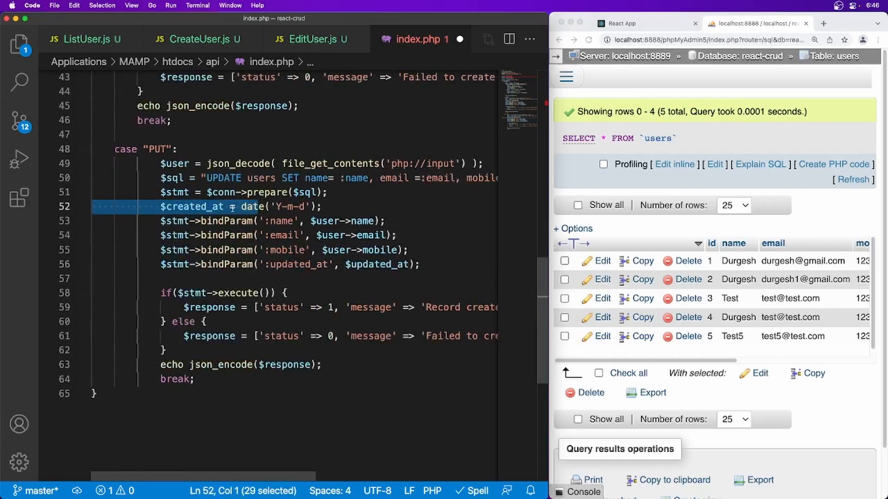
{"action": "type", "text": "updated_at =:updated_at \";"}
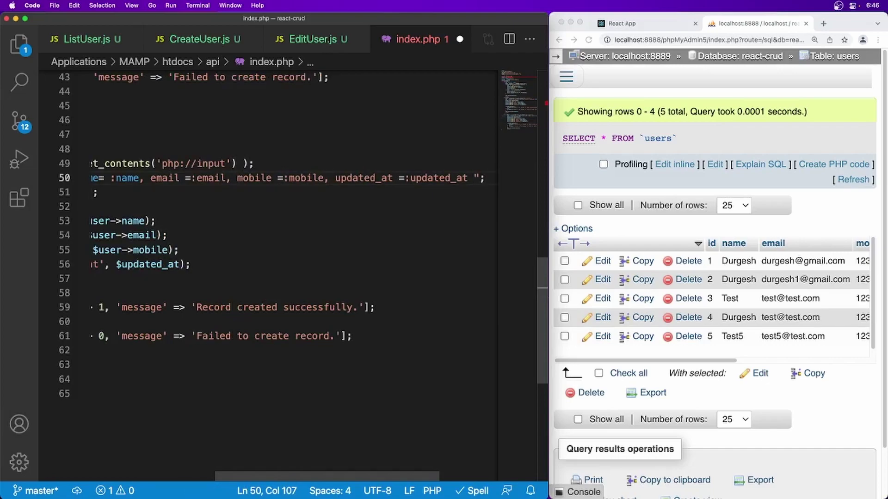
{"action": "type", "text": "WHERE"}
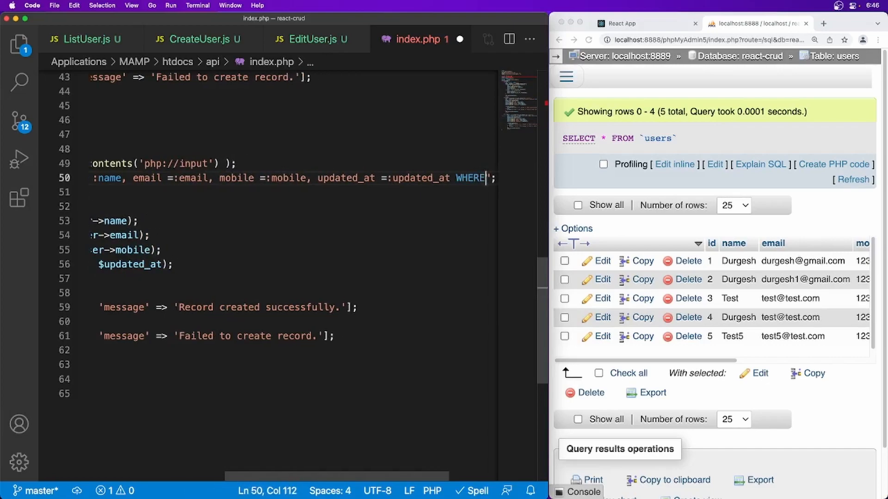
{"action": "type", "text": "id"}
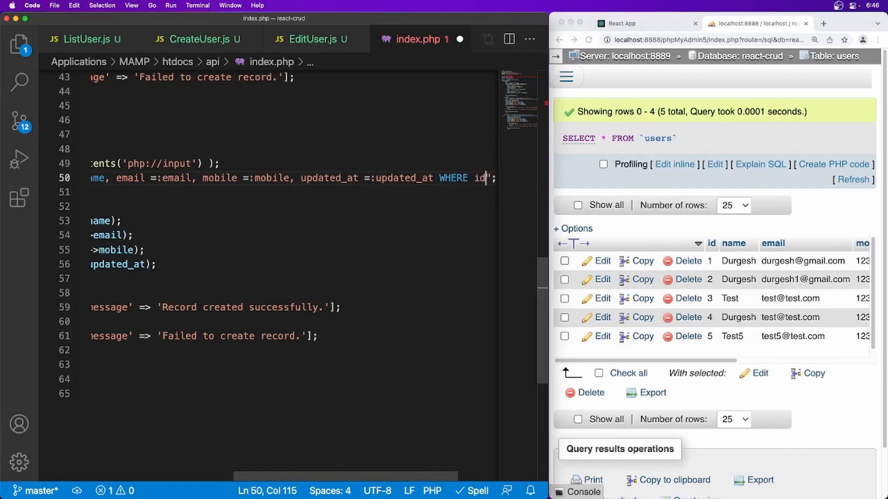
{"action": "type", "text": "= :na"}
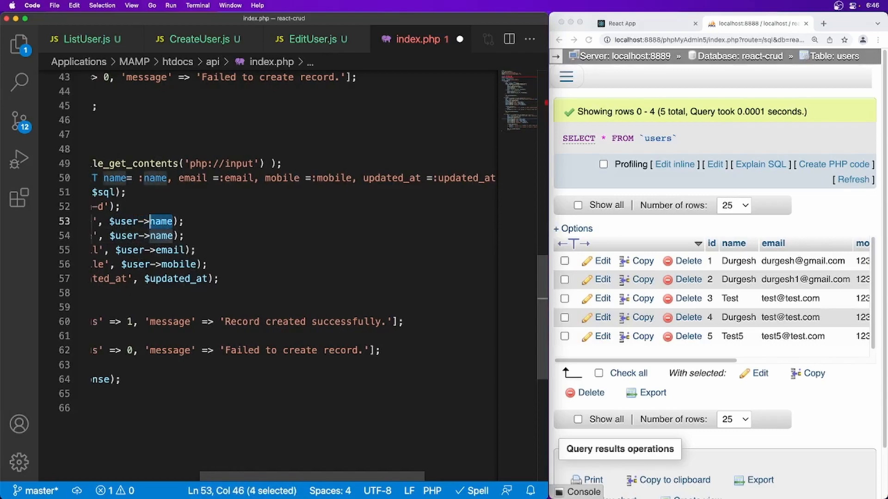
{"action": "type", "text": "id"}
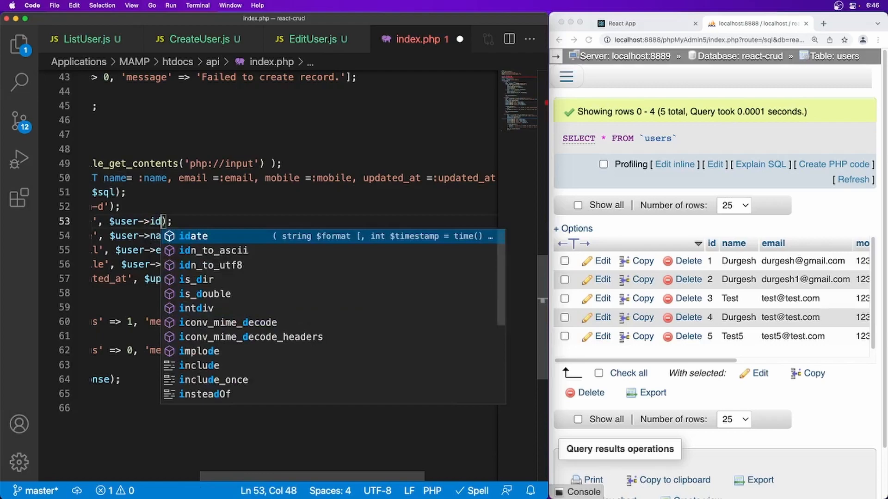
{"action": "key", "text": "Escape"}
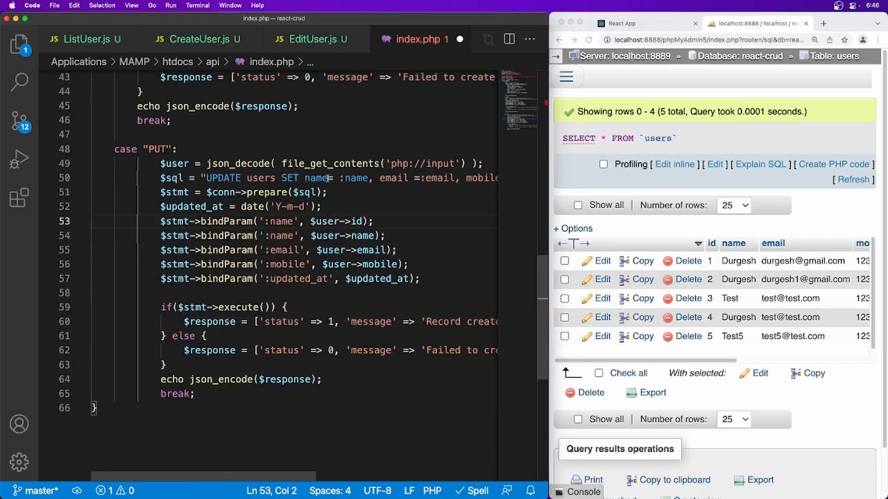
{"action": "type", "text": "id"}
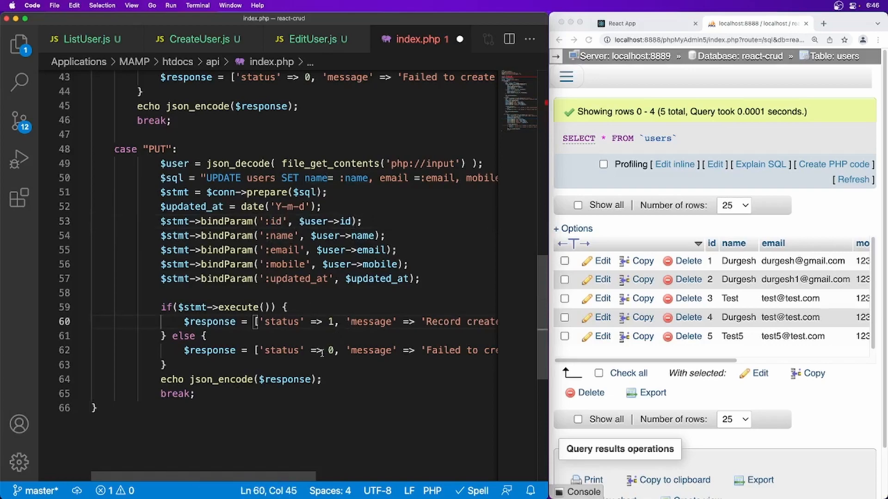
Change the response messages to 'Record updated successfully' and 'Failed to update record'
{"action": "scroll", "scroll_direction": "right", "scroll_amount": 3}
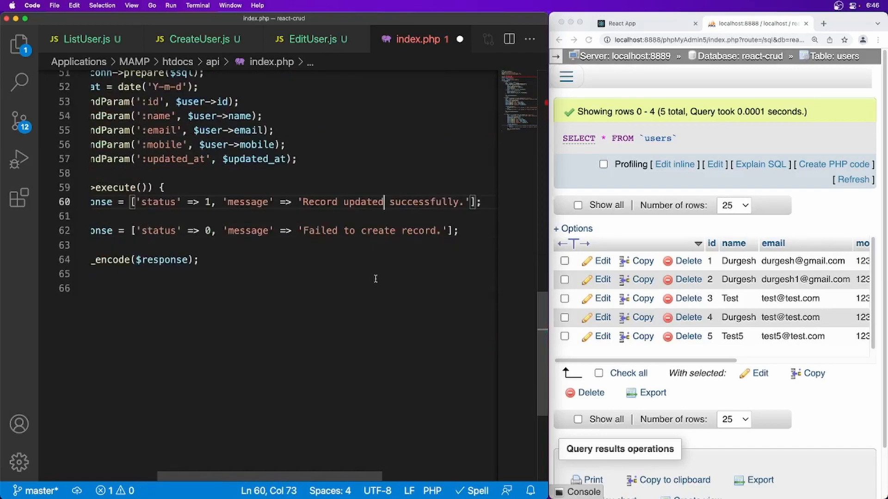
{"action": "type", "text": "up"}
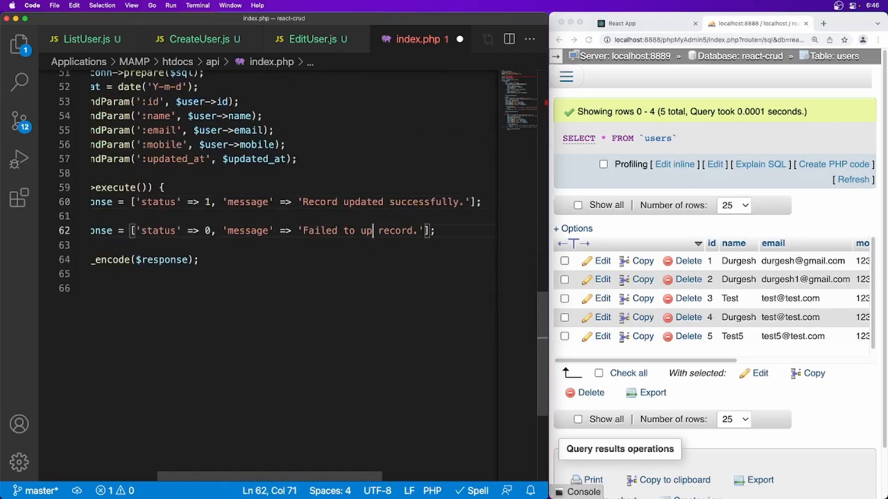
{"action": "type", "text": "date"}
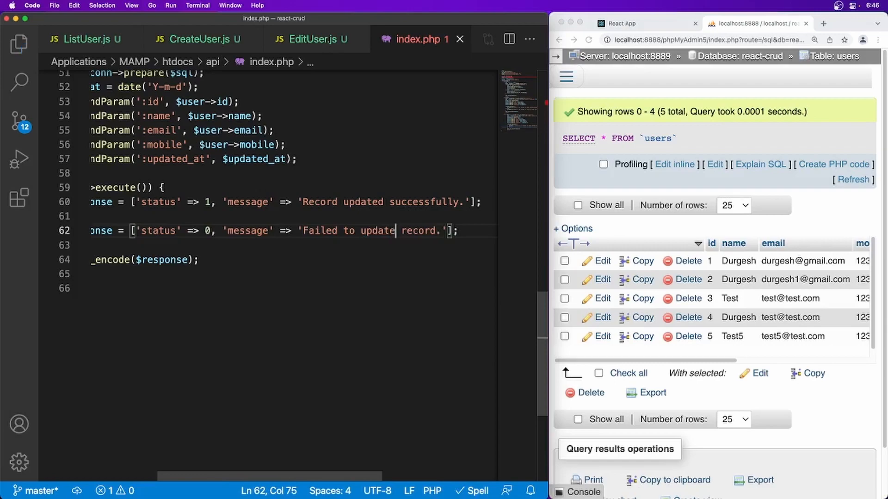
{"action": "left_click", "coordinate": [199, 259]}
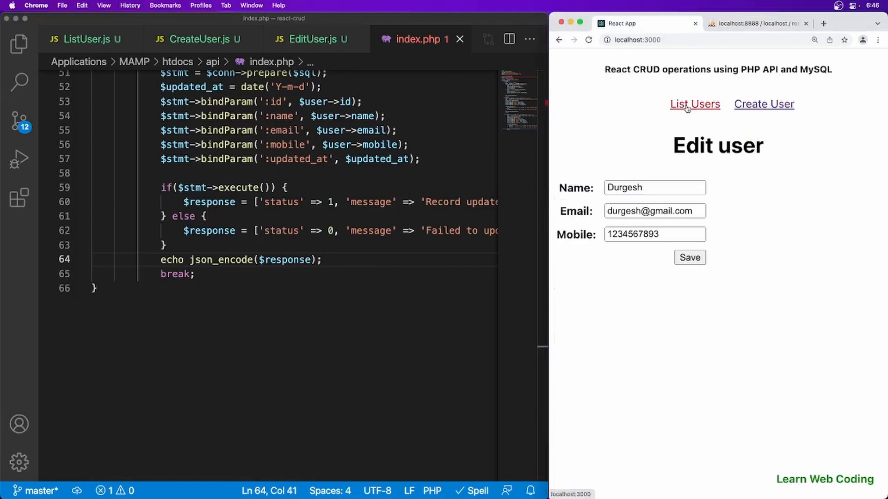
Open Test5's edit form and inspect the Console showing the PUT request blocked by CORS
{"action": "left_click", "coordinate": [694, 104]}
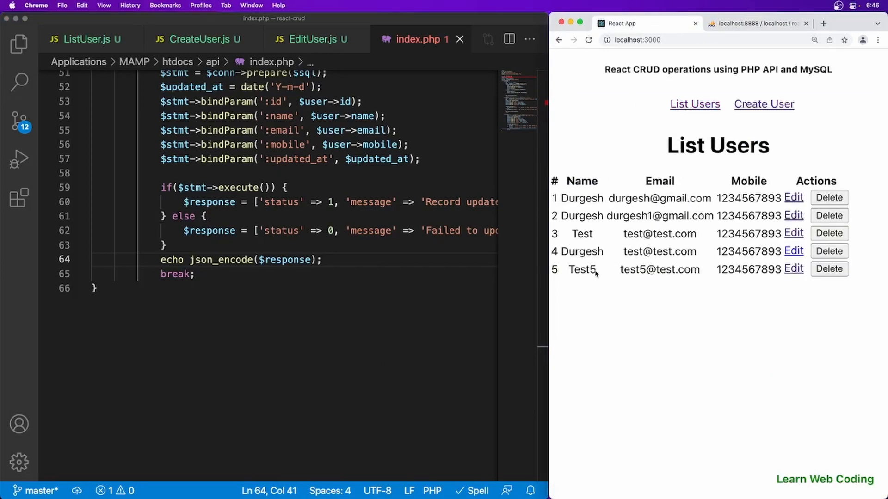
{"action": "left_click", "coordinate": [793, 269]}
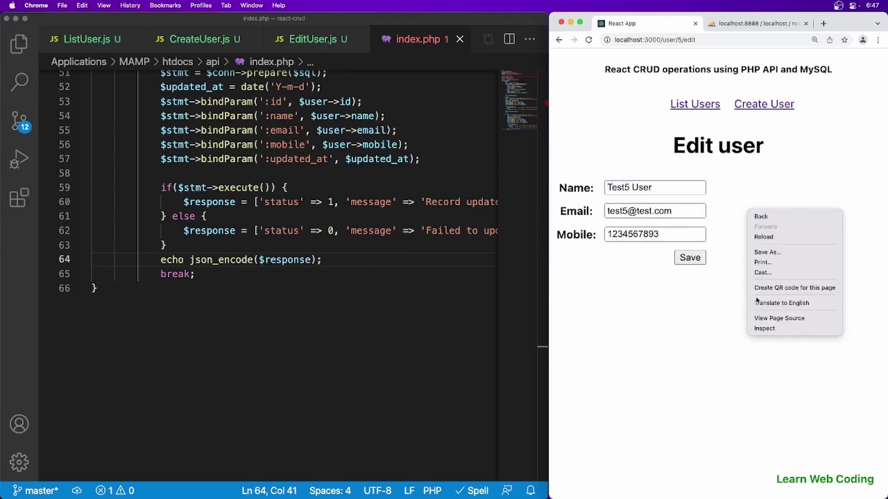
{"action": "left_click", "coordinate": [764, 328]}
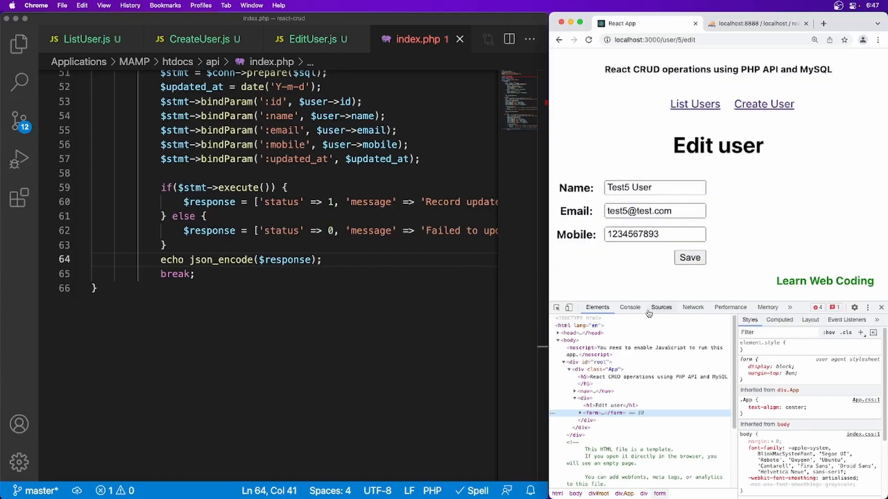
{"action": "left_click", "coordinate": [629, 307]}
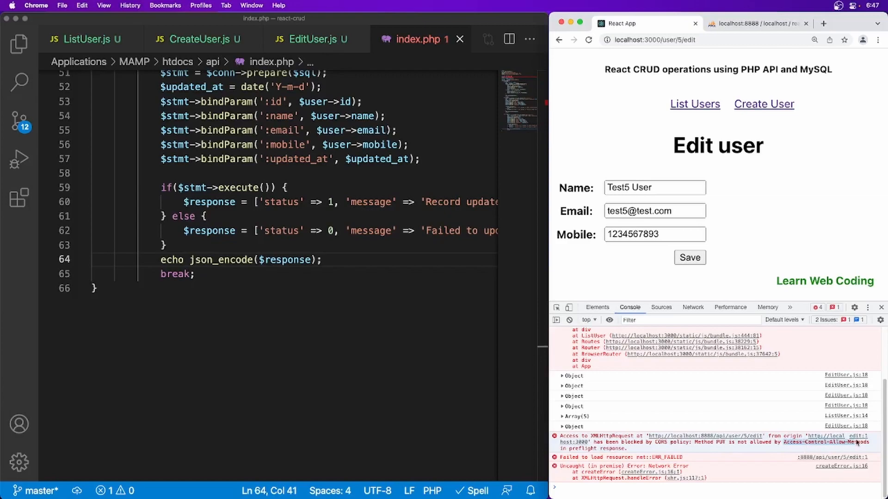
{"action": "mouse_move", "coordinate": [644, 277]}
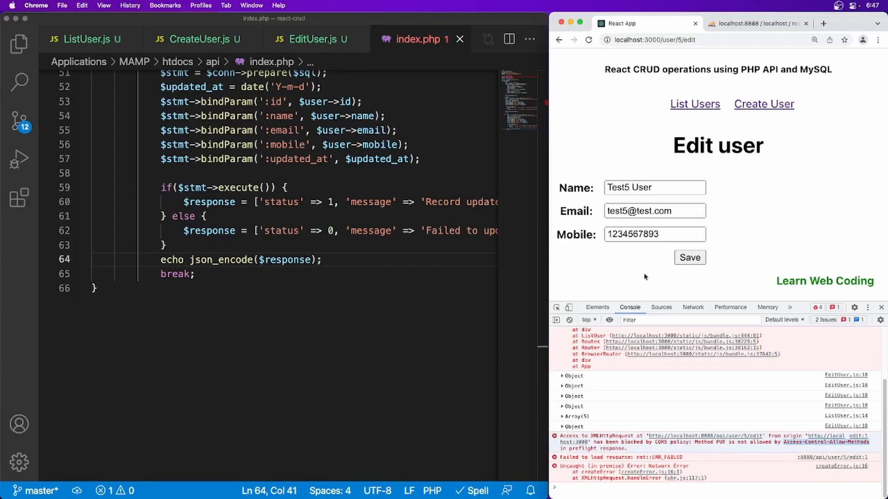
{"action": "scroll", "scroll_direction": "up", "scroll_amount": 3}
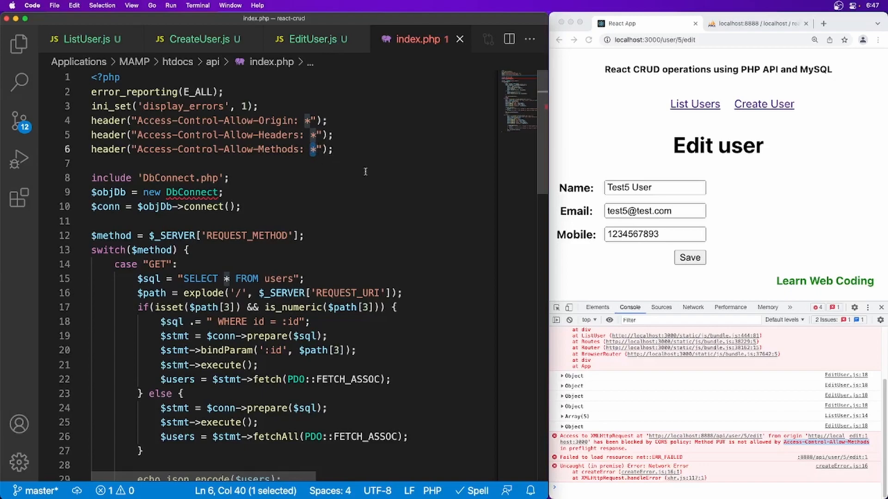
Return to the app's edit form after adding the Access-Control-Allow-Methods: * header
{"action": "left_click", "coordinate": [589, 40]}
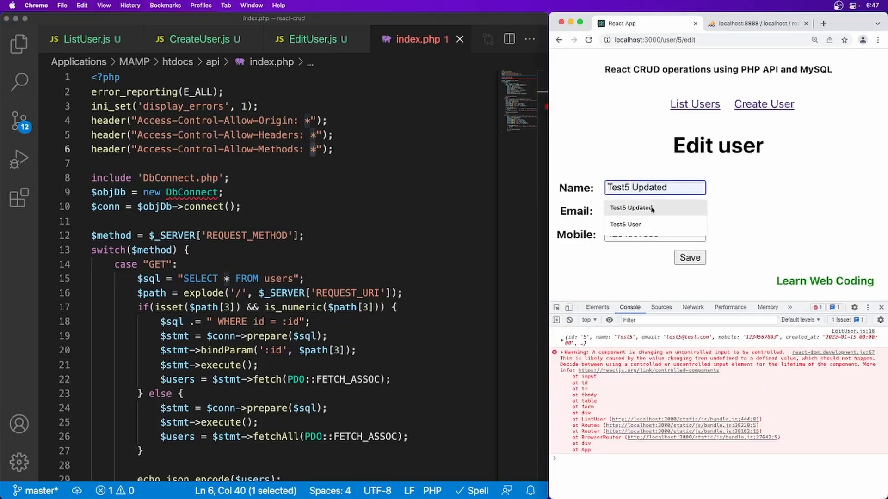
Save Test5 as 'Test5 User', then open user 3's edit form and rename it Sachin
{"action": "left_click", "coordinate": [690, 258]}
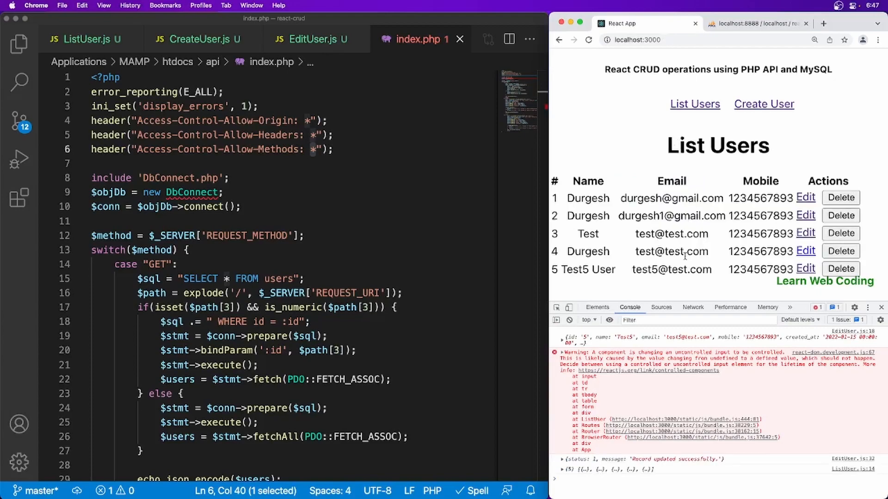
{"action": "double_click", "coordinate": [583, 269]}
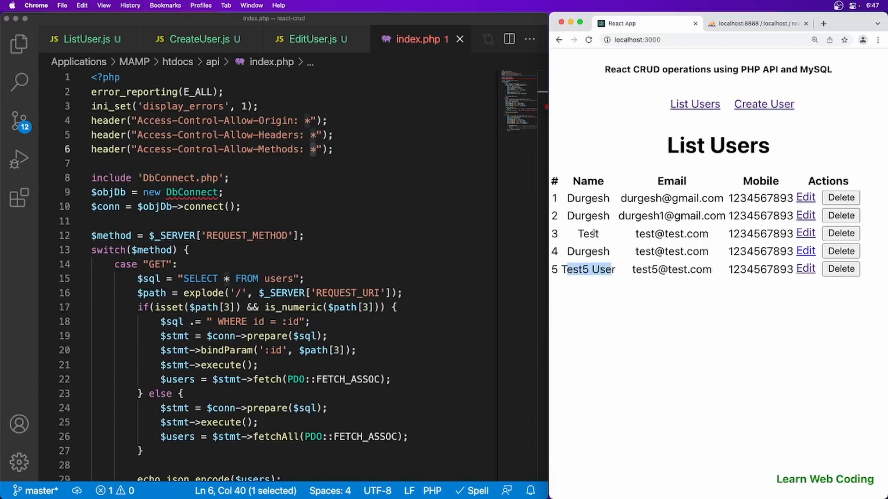
{"action": "left_click", "coordinate": [805, 234]}
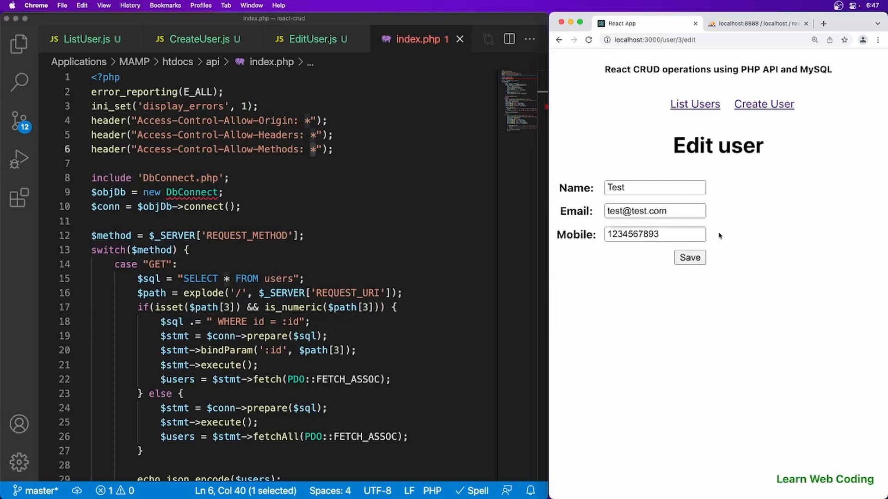
{"action": "left_click", "coordinate": [654, 187]}
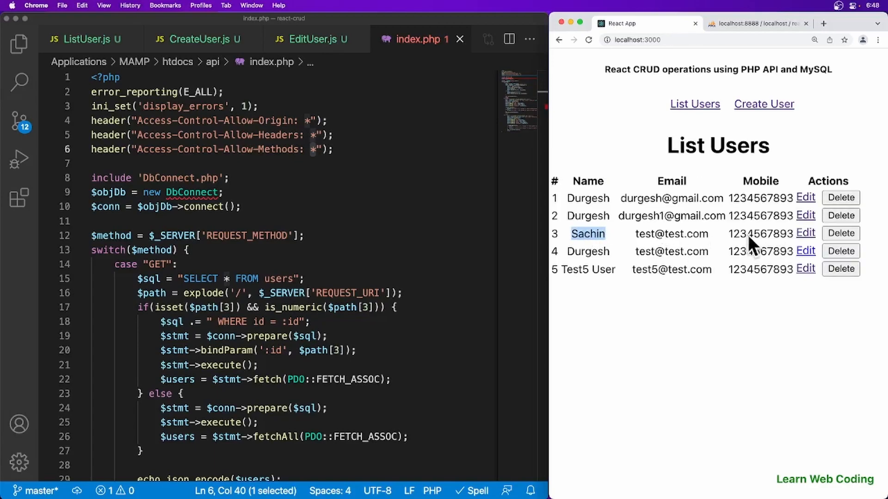
{"action": "left_click", "coordinate": [805, 233]}
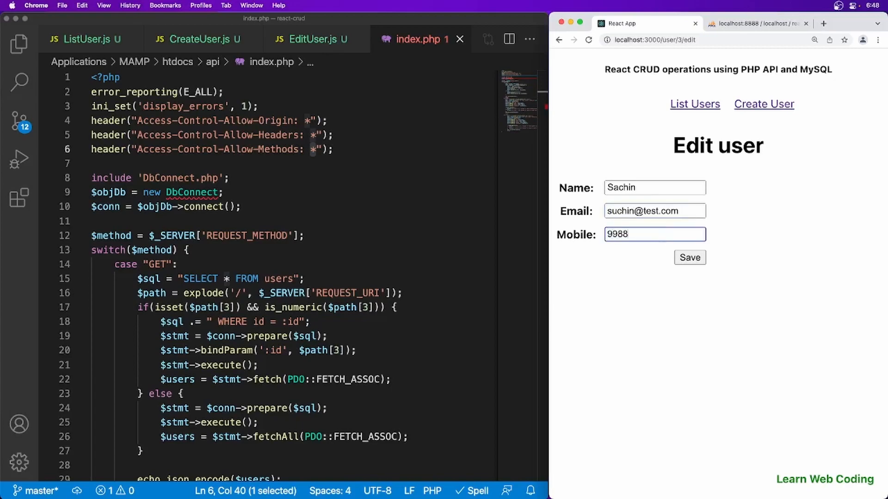
{"action": "type", "text": "665533"}
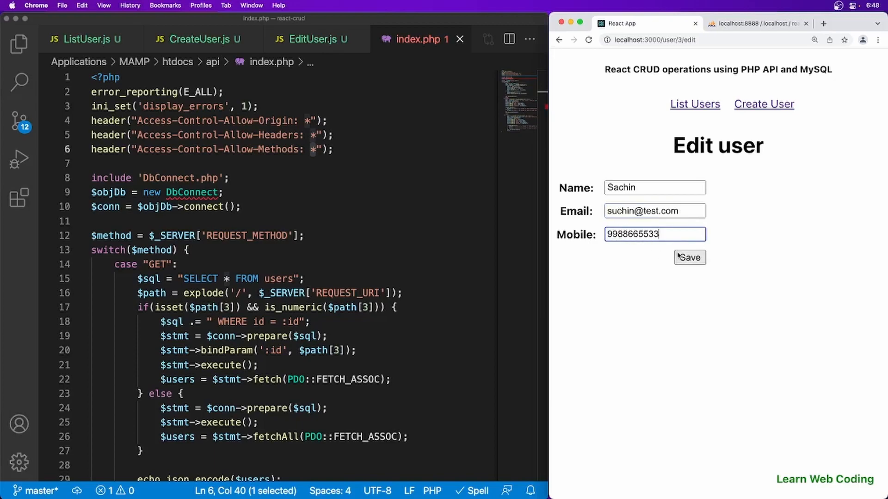
{"action": "left_click", "coordinate": [689, 257]}
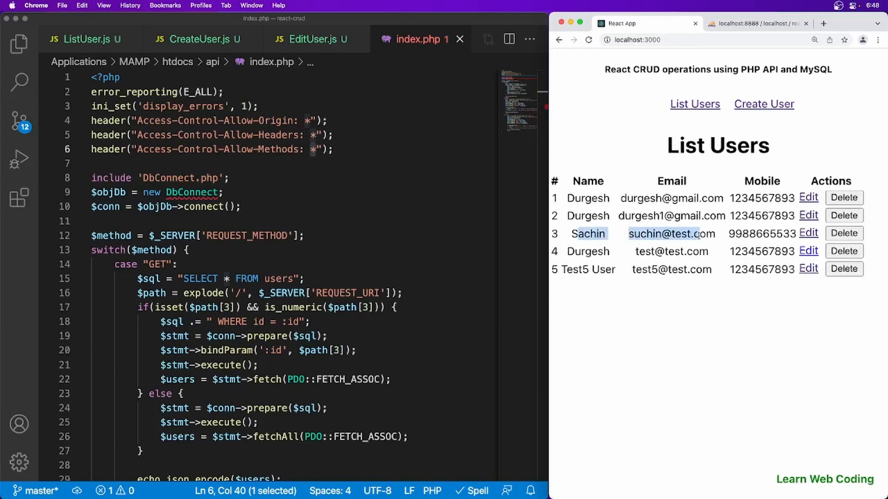